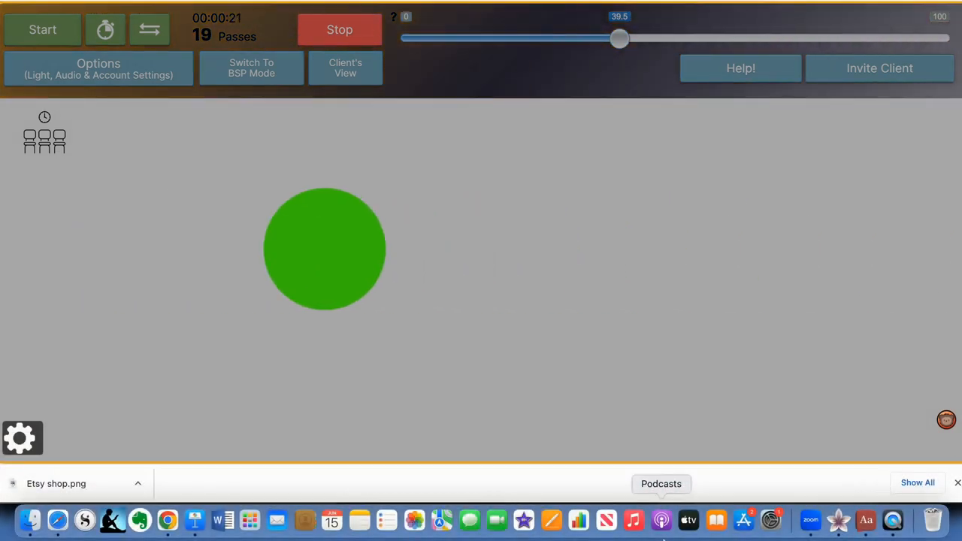
Step: Leave the running session screen for the Connect with Session page
left_click(345, 68)
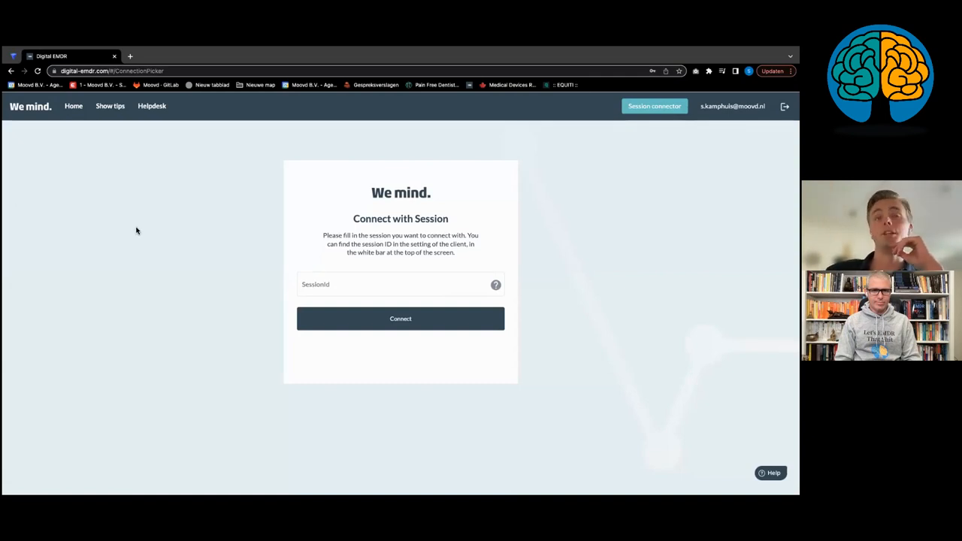
mouse_move(150, 228)
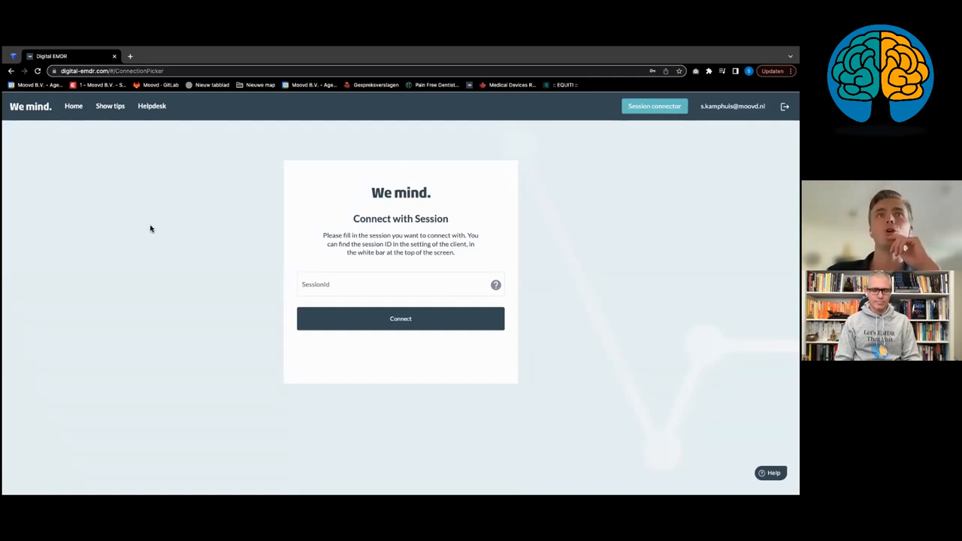
mouse_move(165, 231)
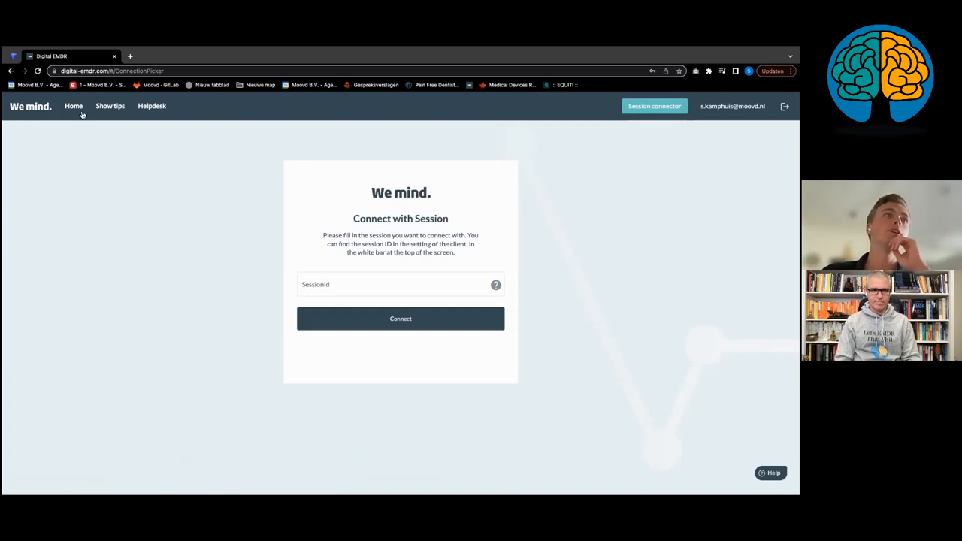
left_click(72, 106)
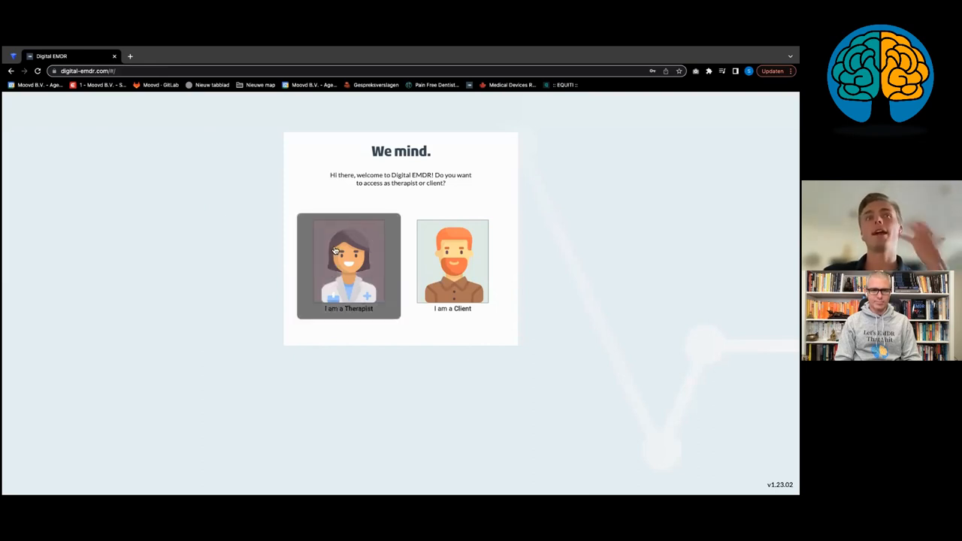
left_click(348, 266)
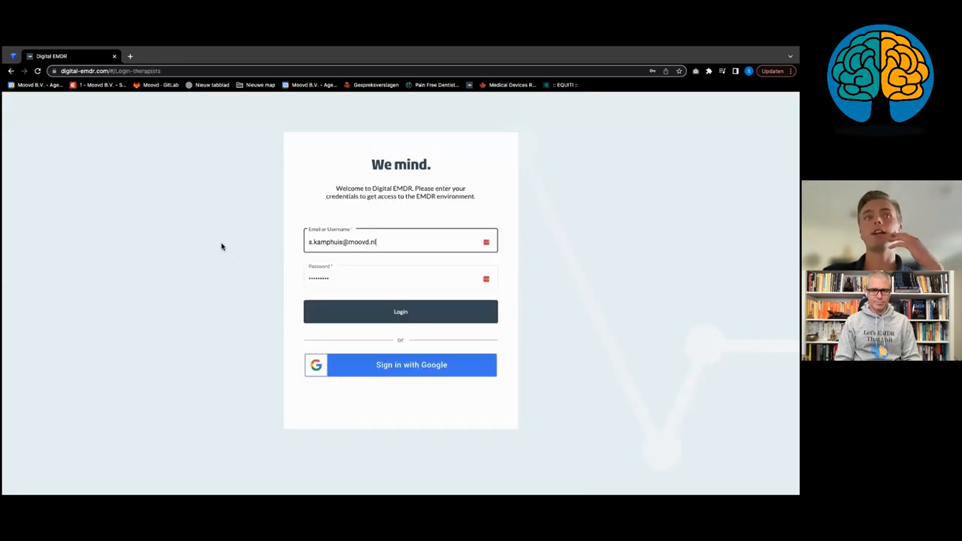
left_click(400, 311)
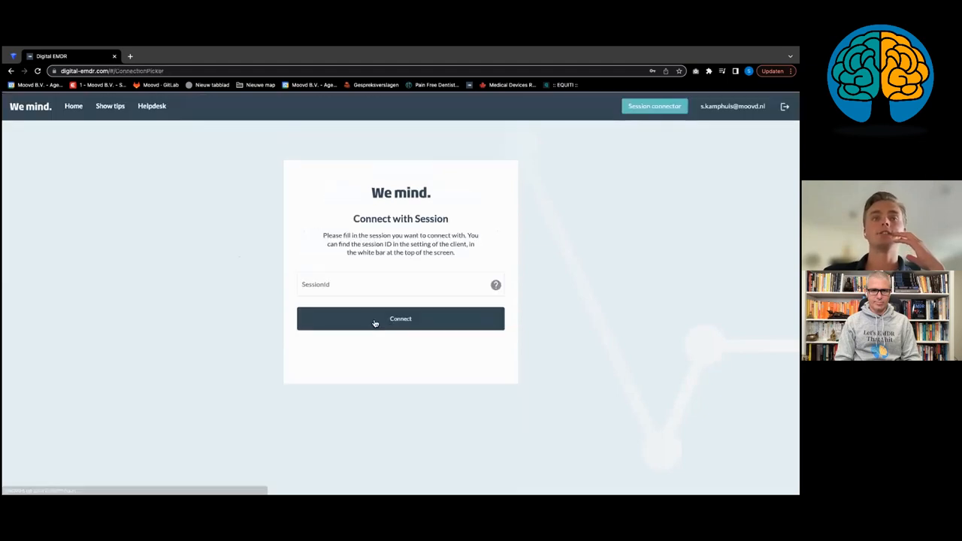
mouse_move(313, 231)
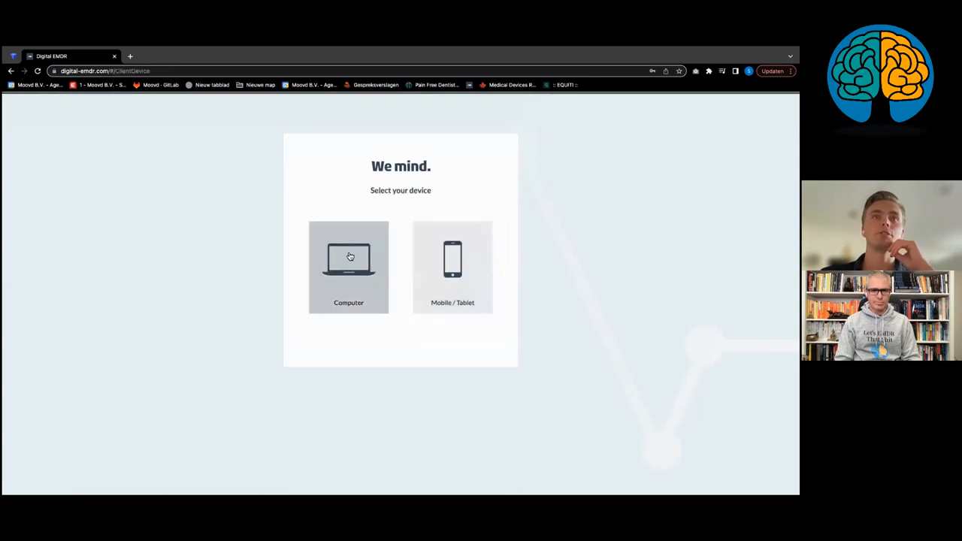
mouse_move(403, 283)
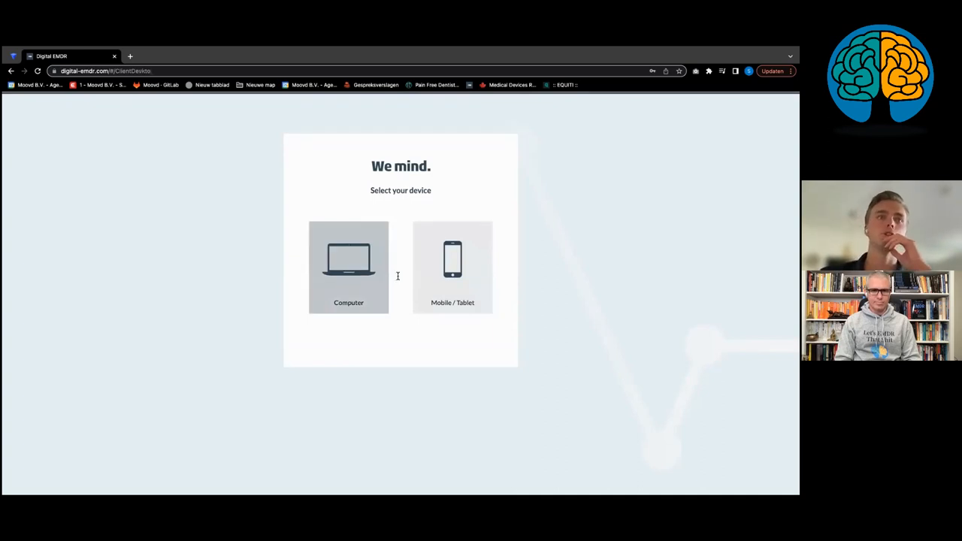
left_click(349, 267)
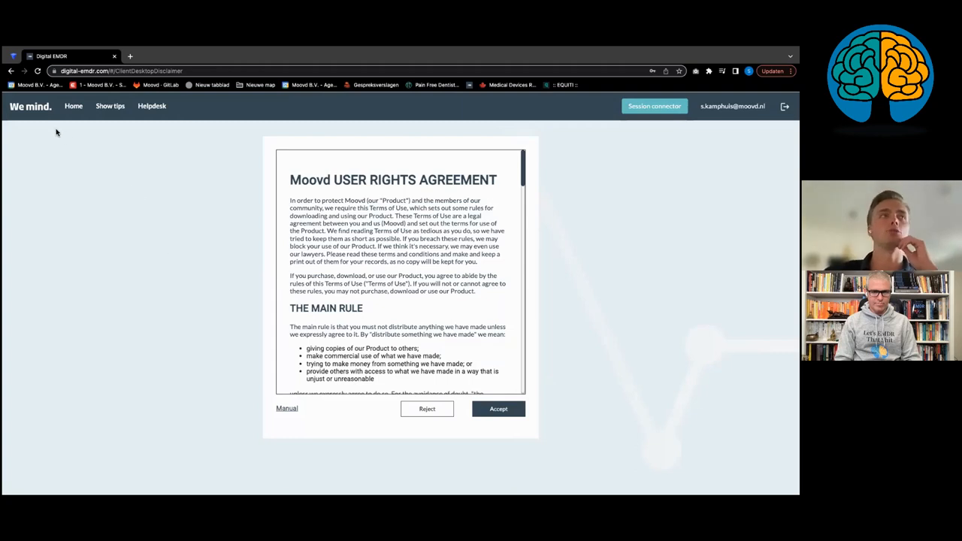
left_click(499, 409)
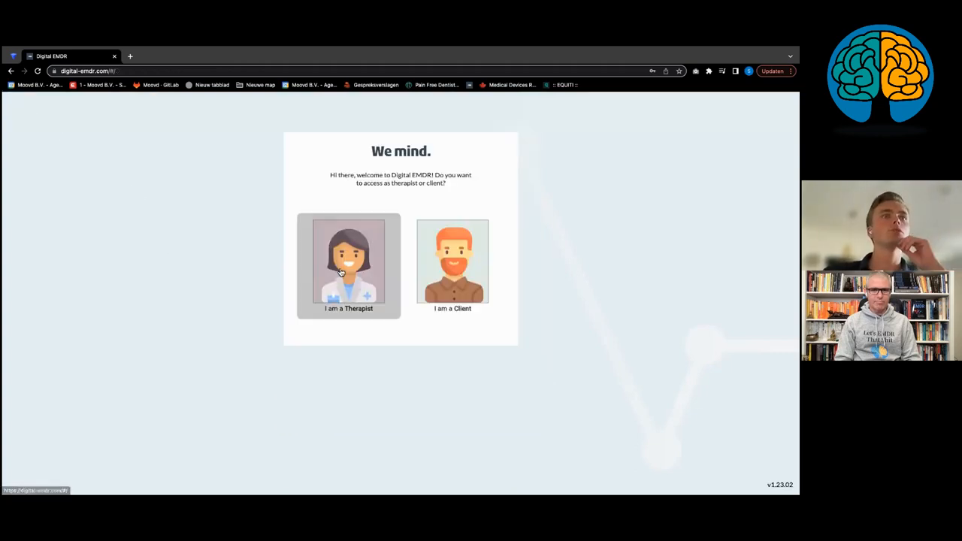
left_click(348, 264)
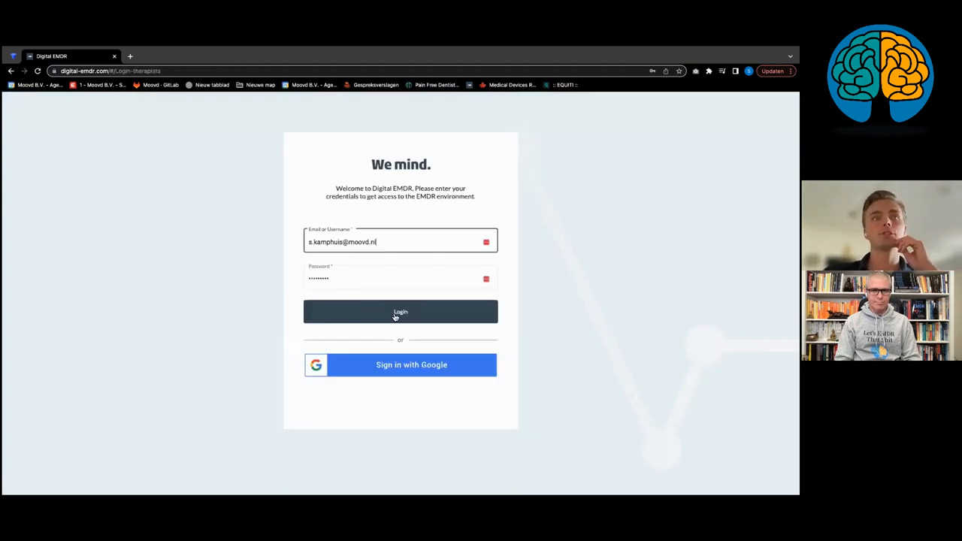
left_click(399, 311)
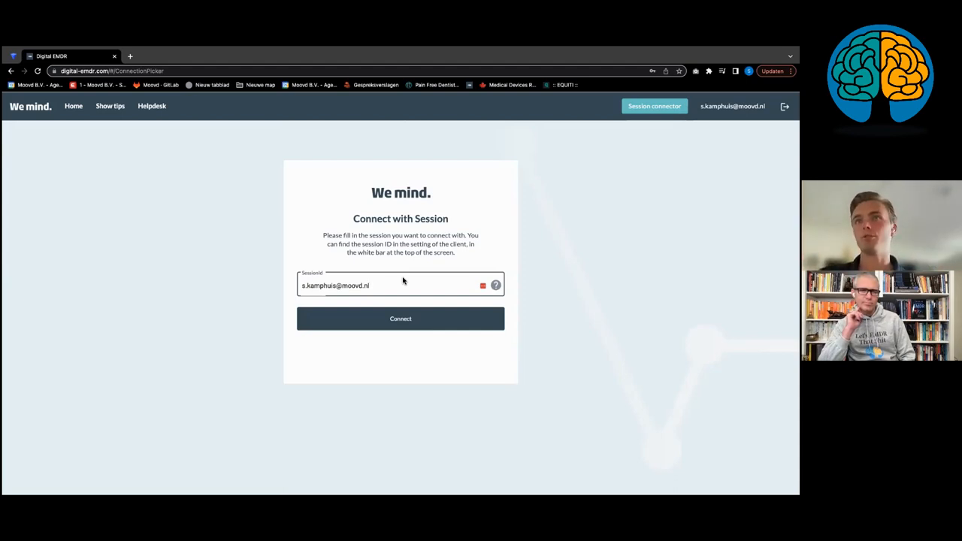
left_click(391, 286)
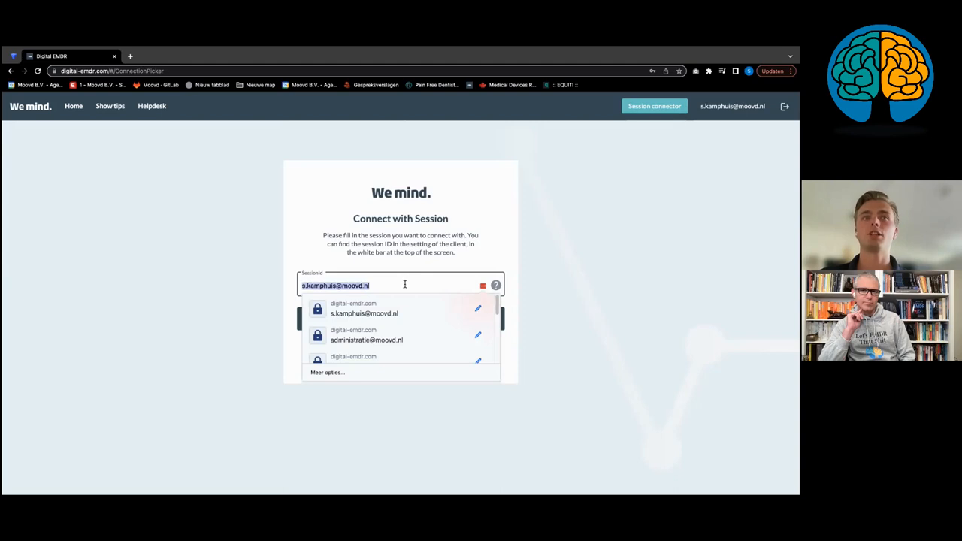
left_click(482, 285)
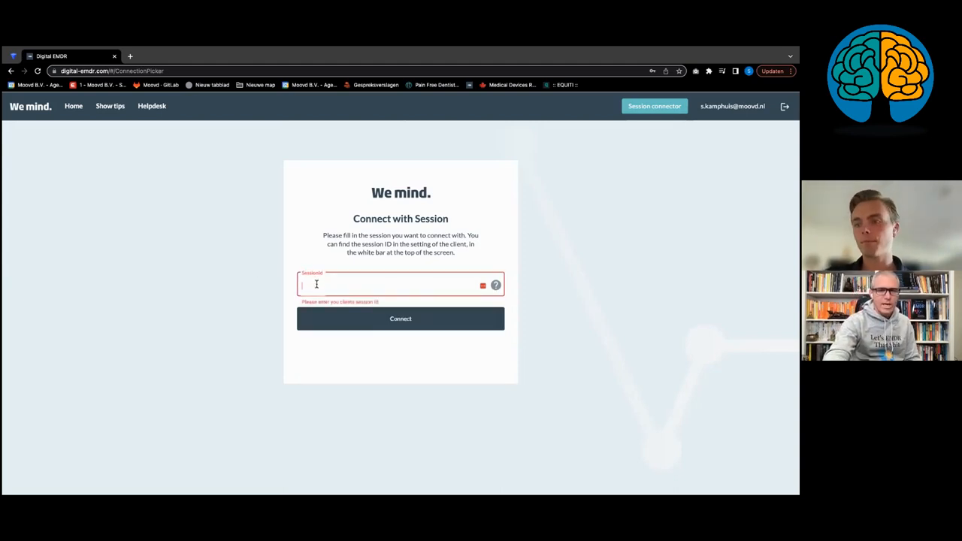
left_click(376, 285)
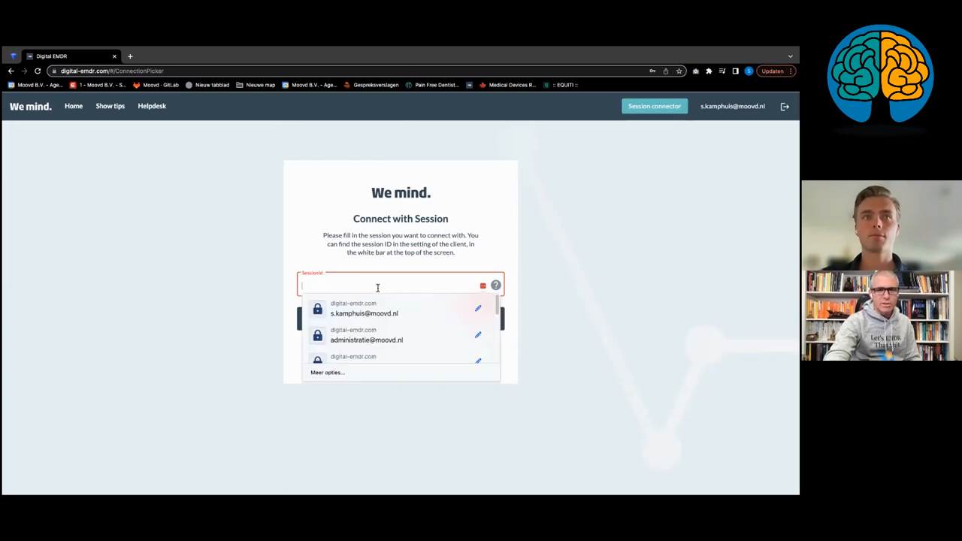
mouse_move(261, 284)
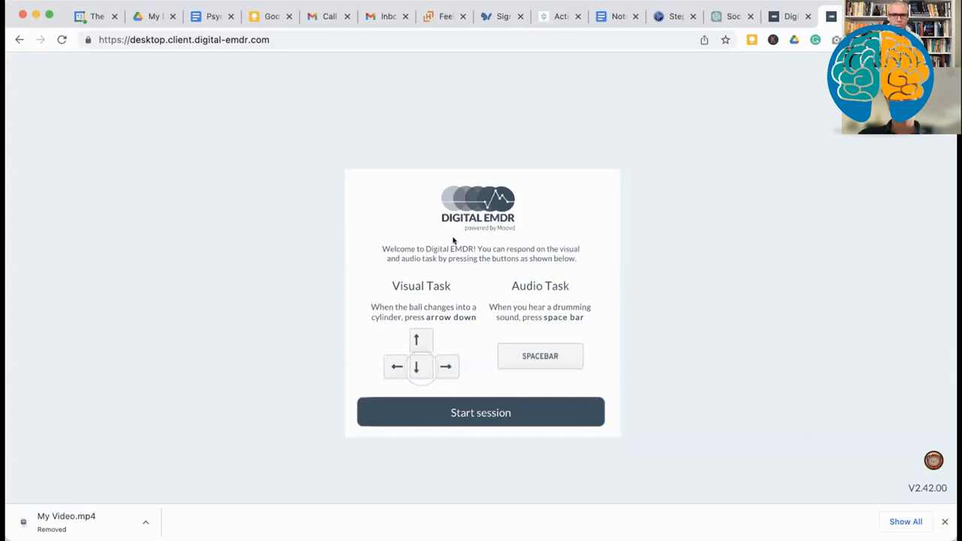
mouse_move(601, 271)
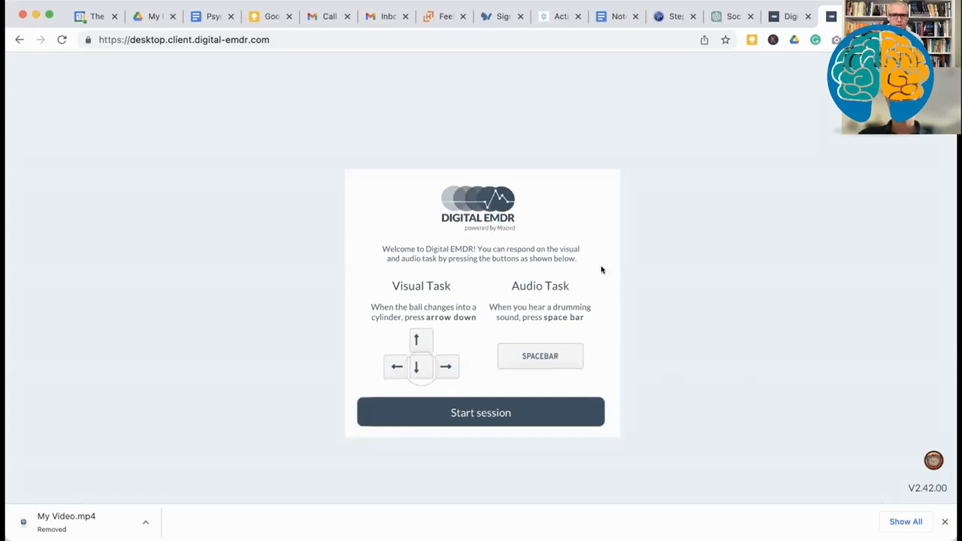
mouse_move(367, 378)
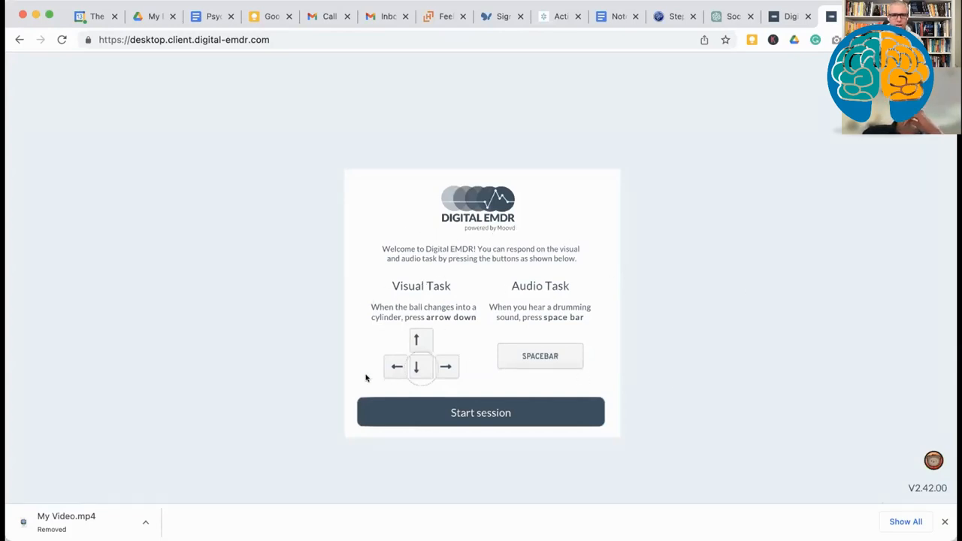
mouse_move(535, 327)
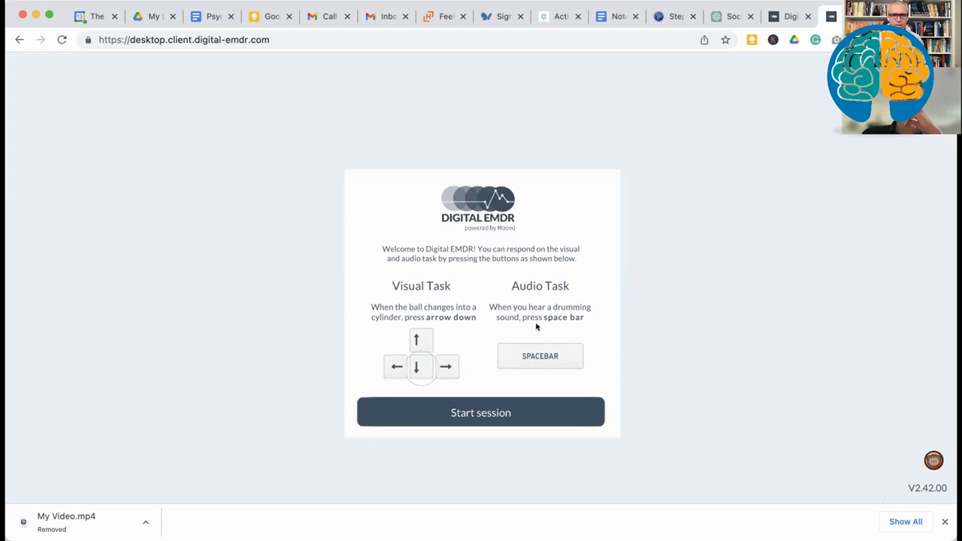
mouse_move(526, 391)
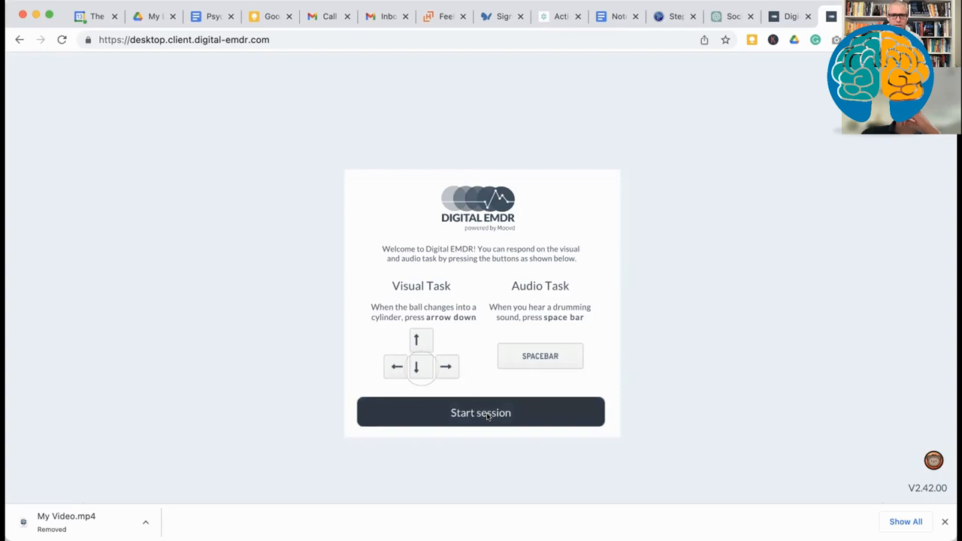
Step: Start the client session, showing session ID 13021008 over the living-room background
left_click(481, 411)
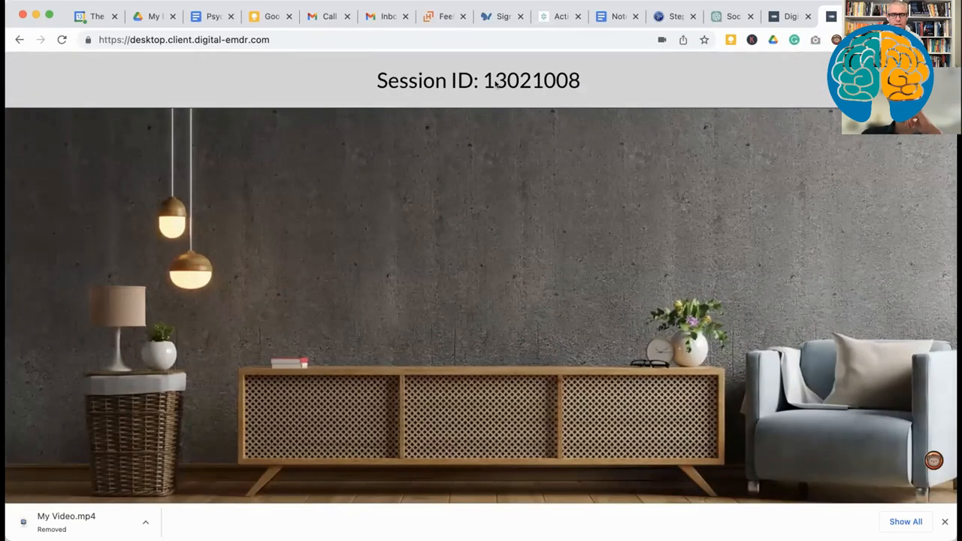
mouse_move(494, 93)
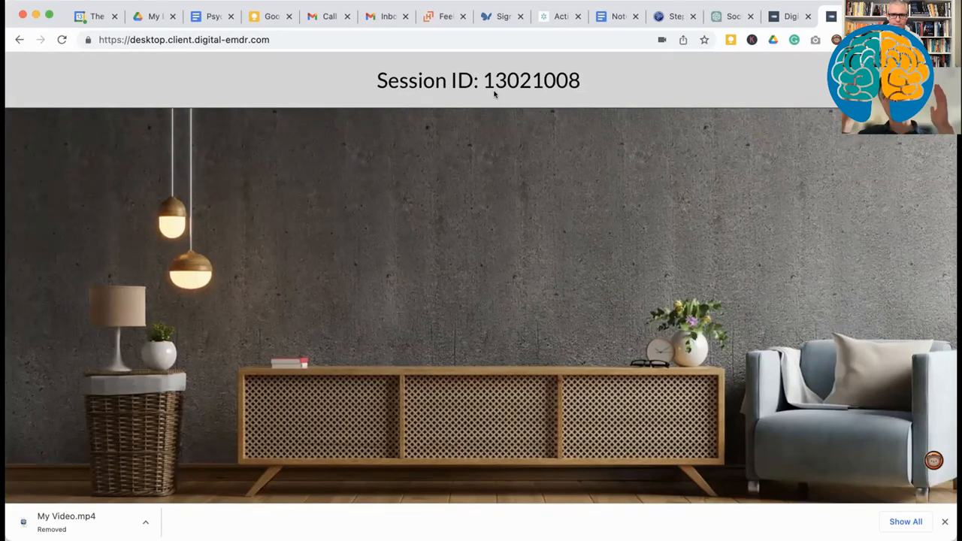
mouse_move(488, 292)
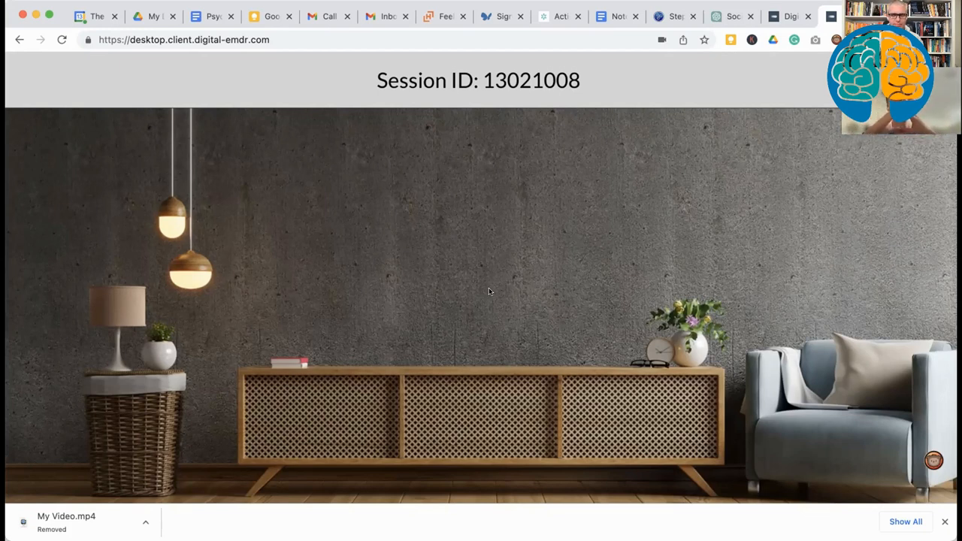
mouse_move(528, 262)
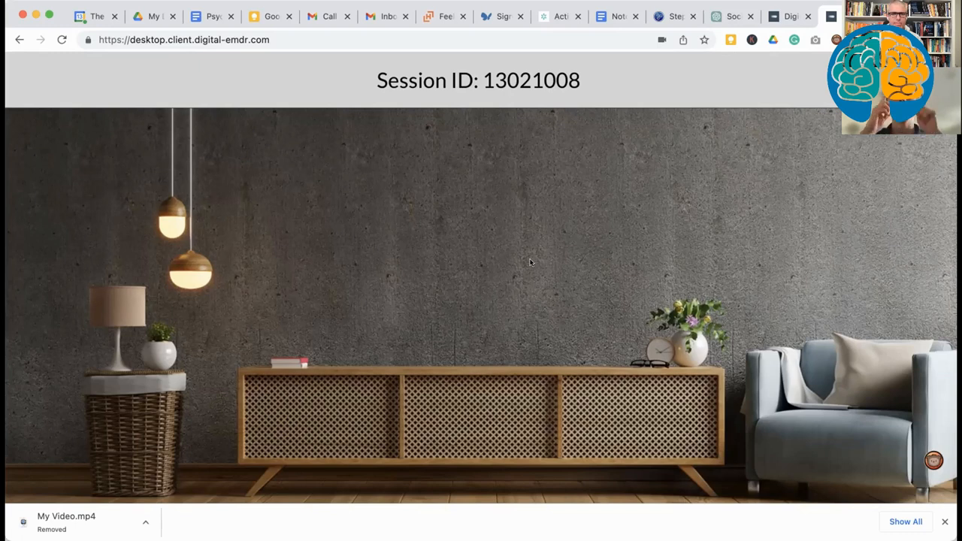
mouse_move(553, 263)
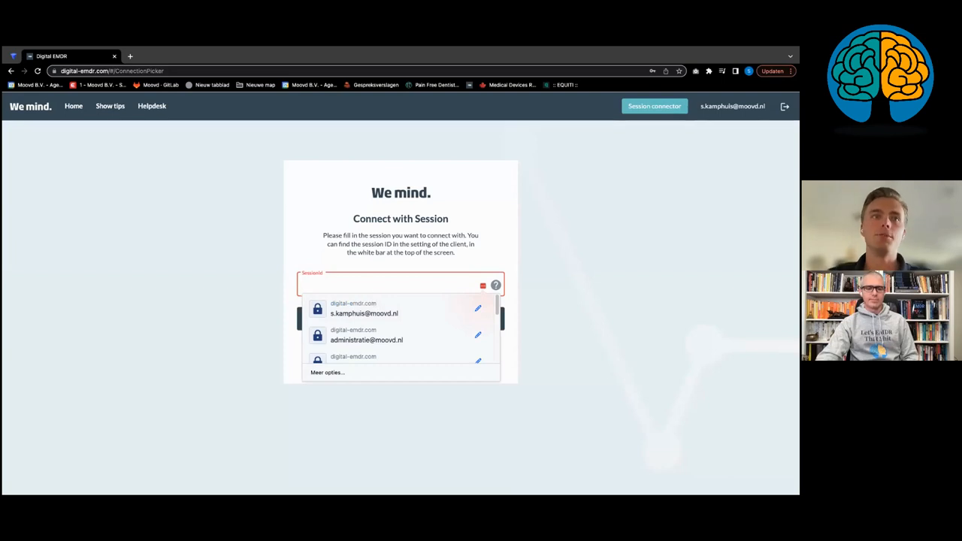
Step: Connect to session ID 13021008 and accept the disclaimer to reach the session control screen
type("1")
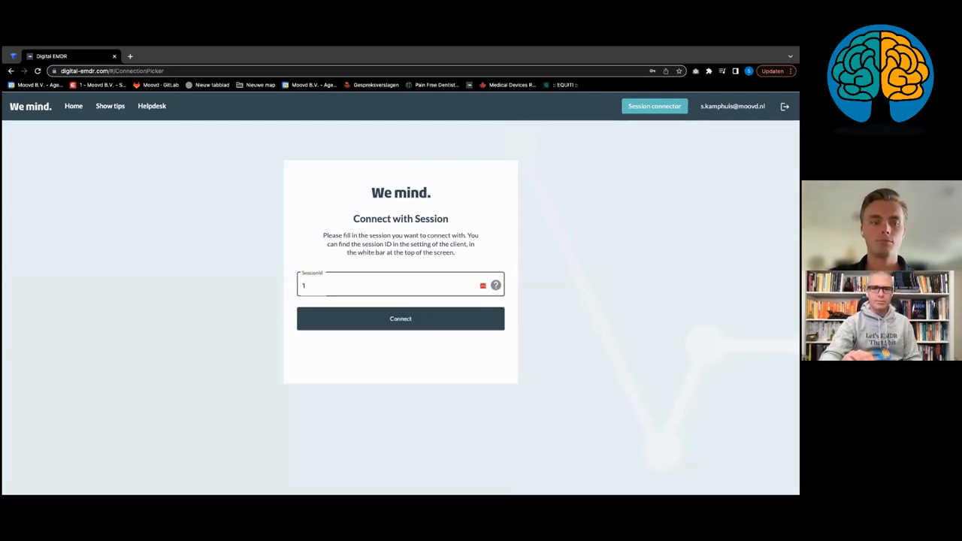
type("130")
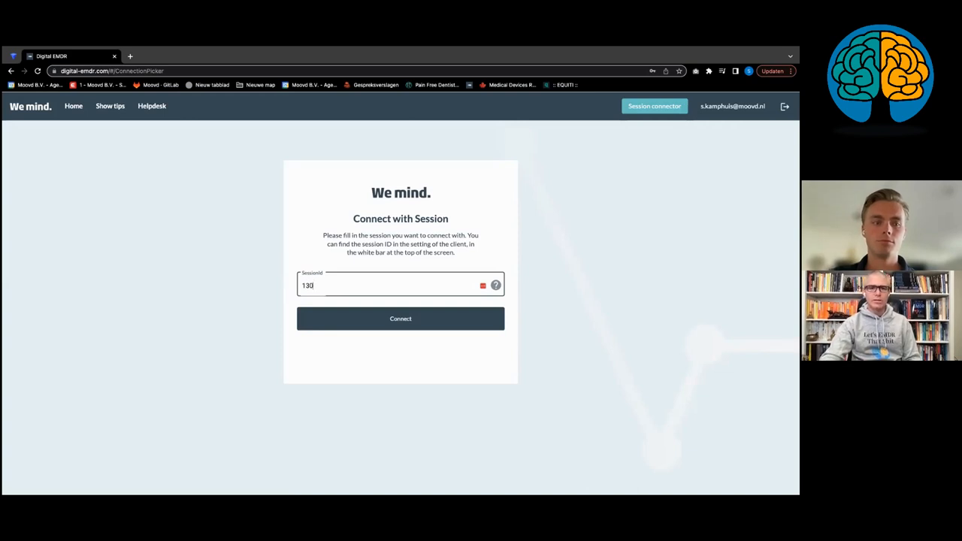
type("21008")
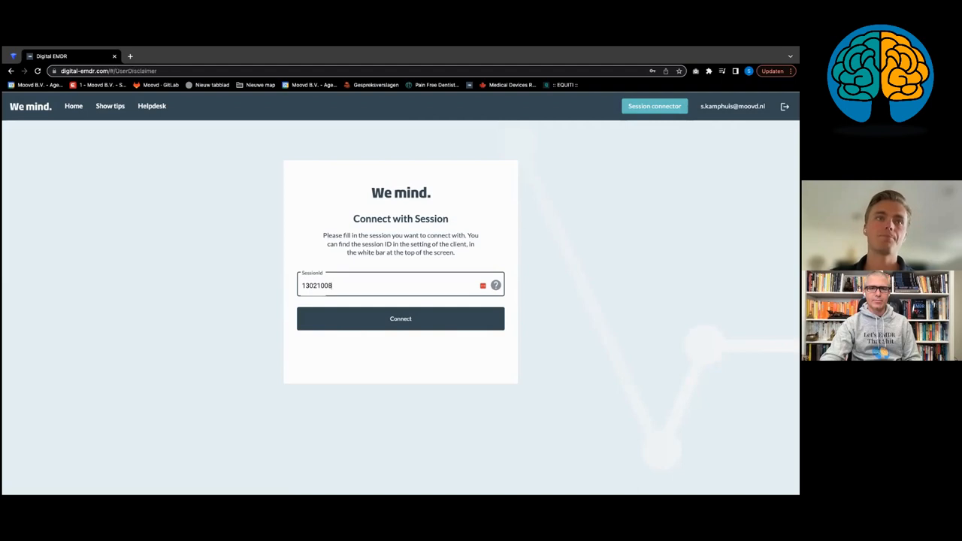
left_click(400, 319)
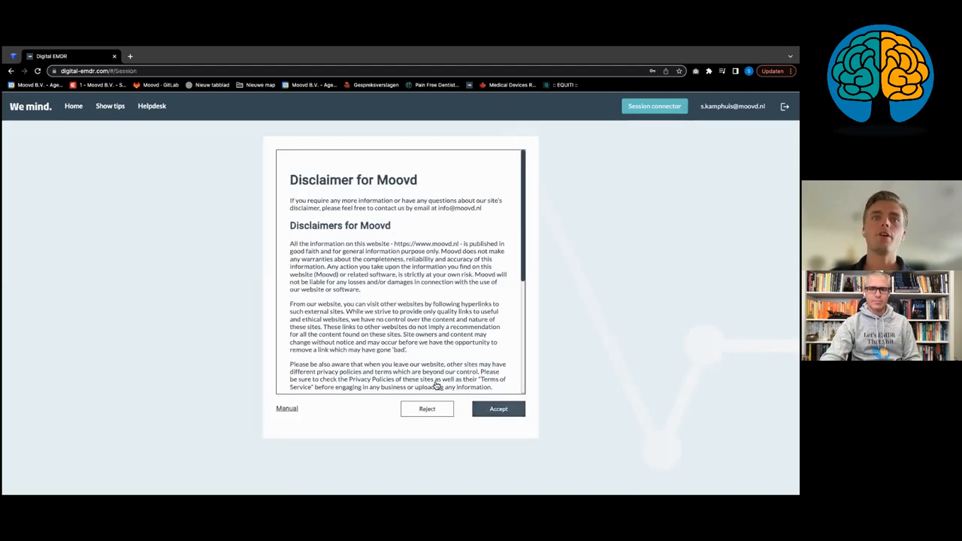
left_click(499, 409)
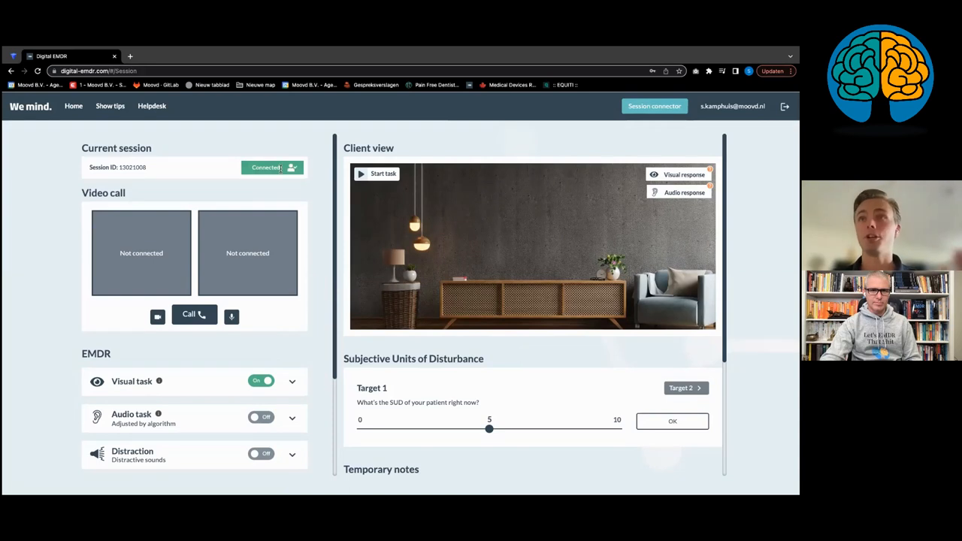
mouse_move(237, 231)
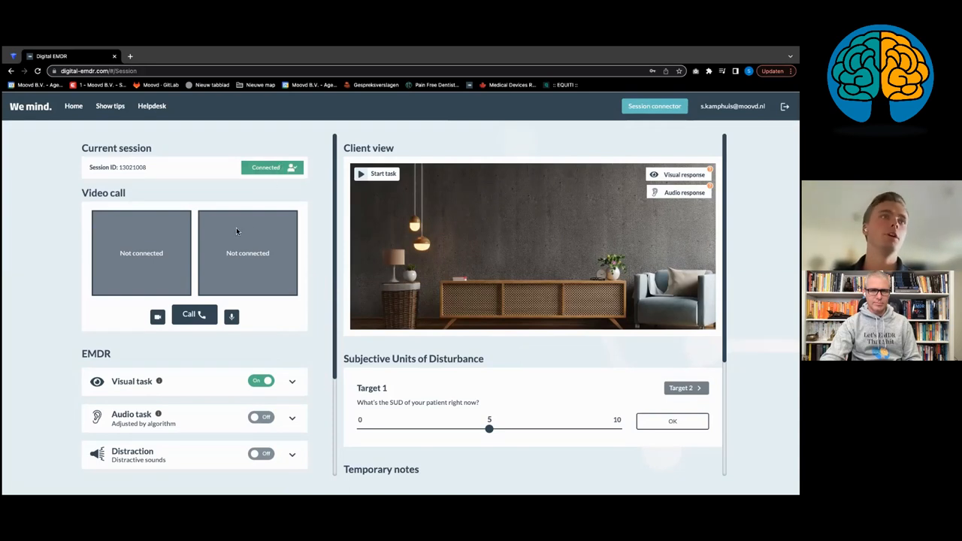
mouse_move(167, 278)
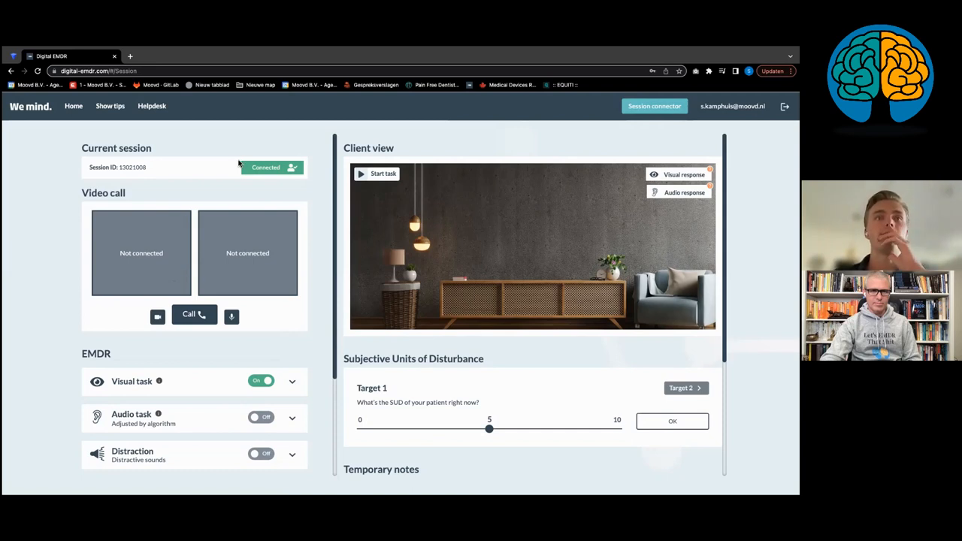
mouse_move(111, 134)
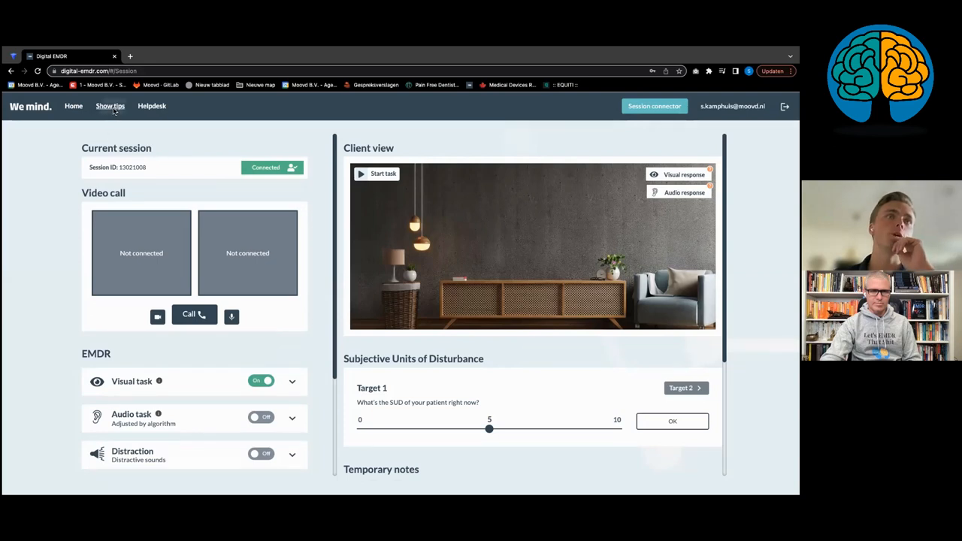
Step: Start the Show tips tour and advance past the video call tip
left_click(109, 105)
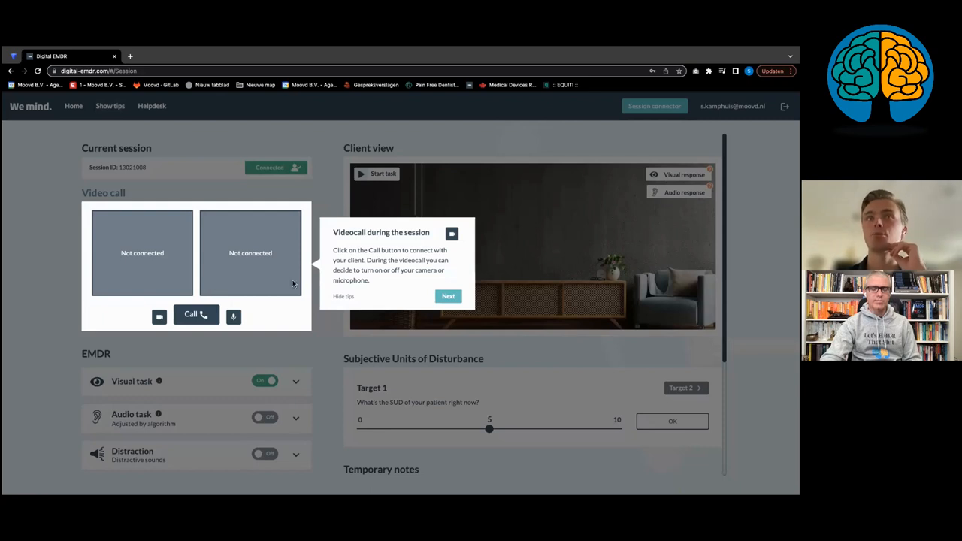
mouse_move(257, 282)
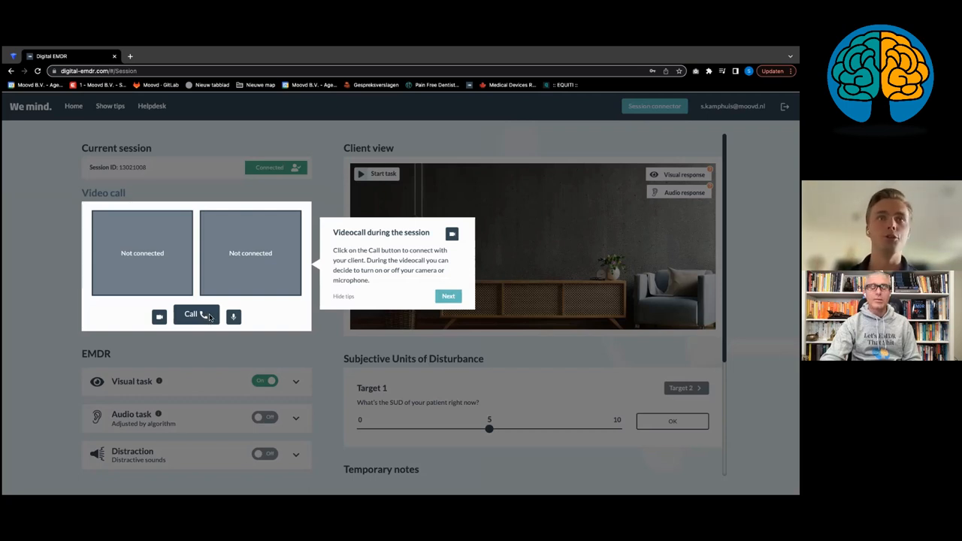
mouse_move(262, 307)
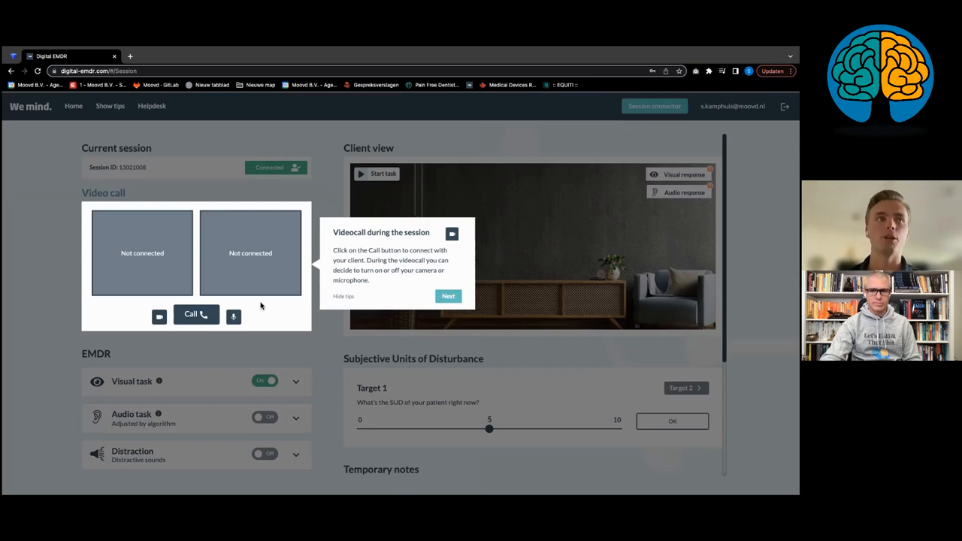
left_click(448, 295)
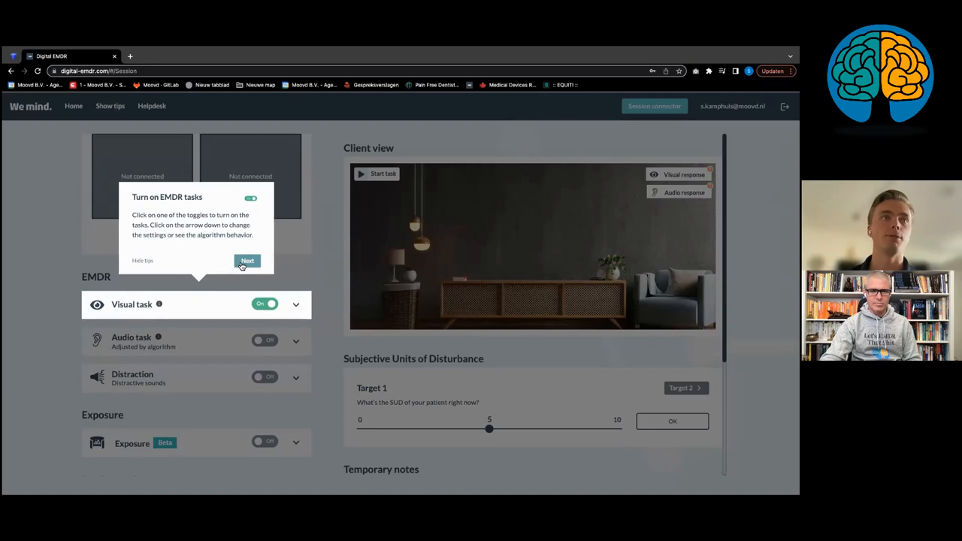
Step: Continue through the remaining tips until the tour closes
left_click(247, 262)
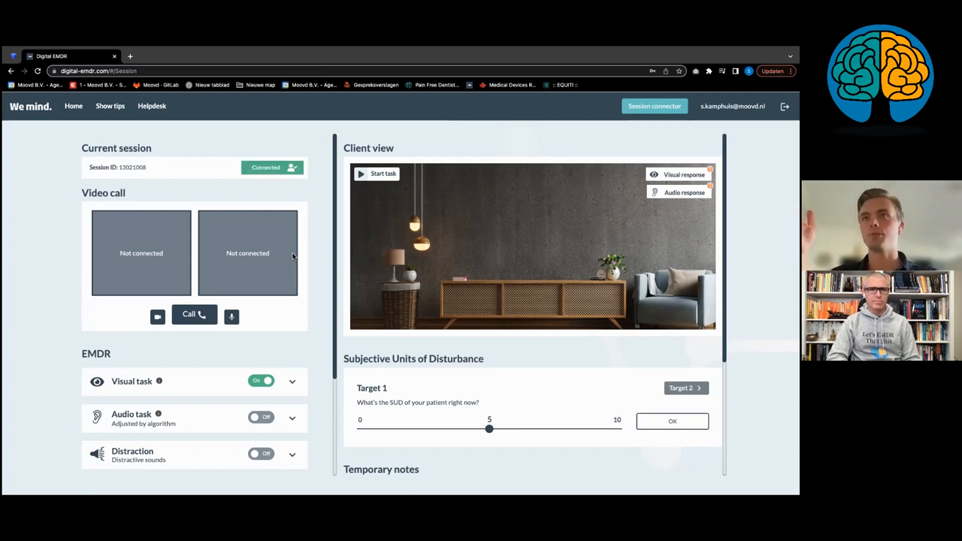
Step: Toggle the Visual task off and on, show its ball speed settings, and start the task for the client
scroll("down", 3)
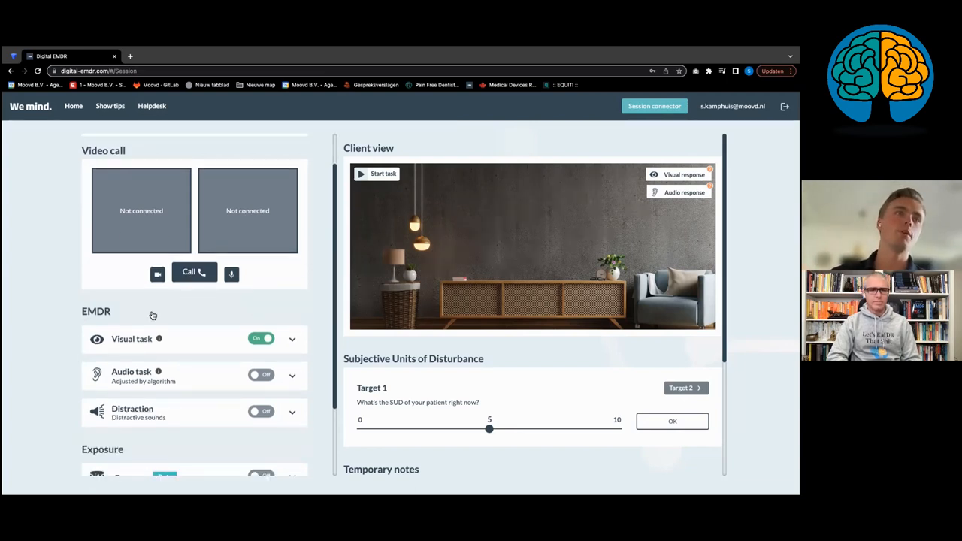
left_click(261, 338)
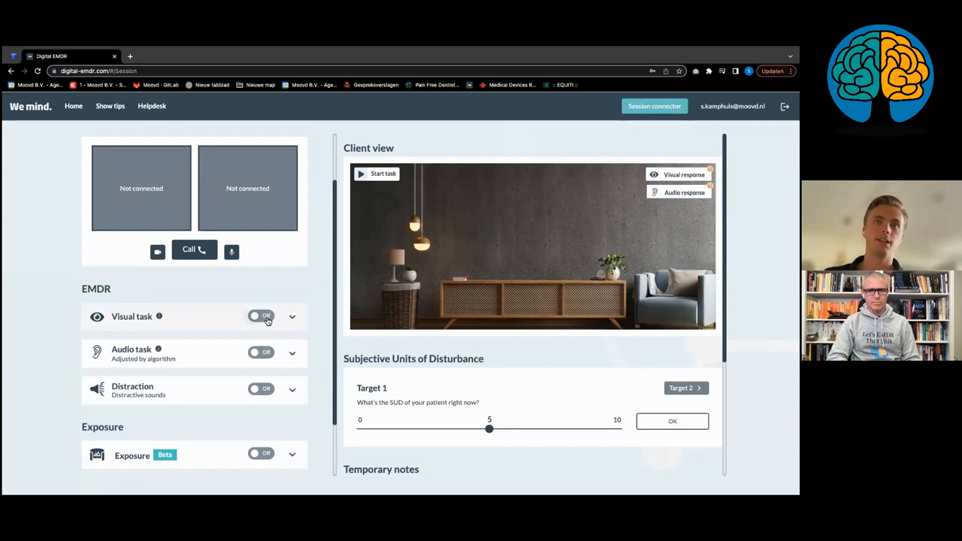
left_click(262, 316)
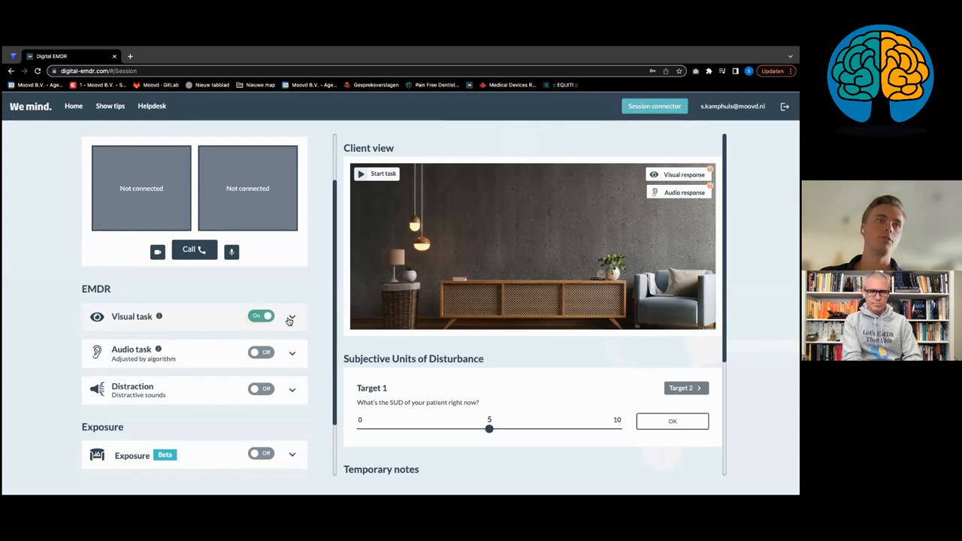
left_click(291, 315)
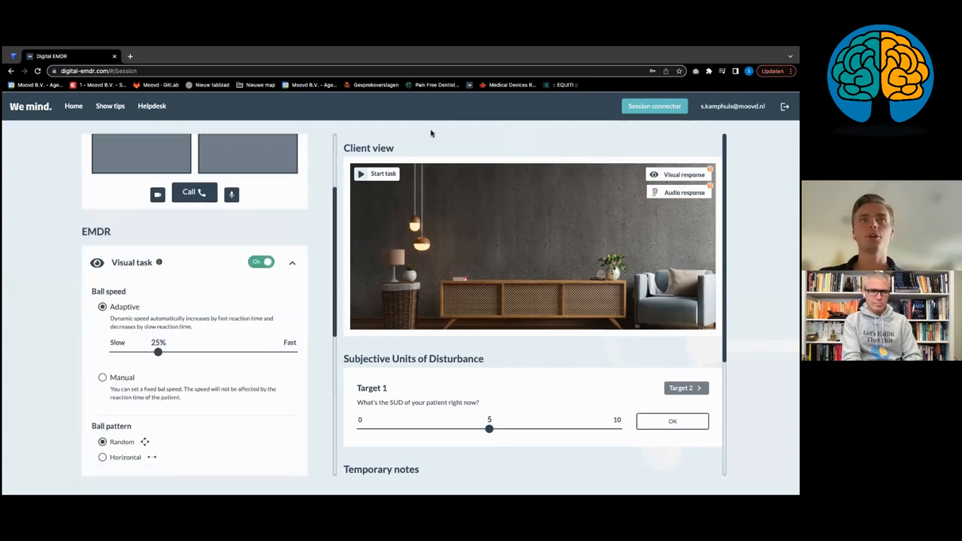
left_click(379, 174)
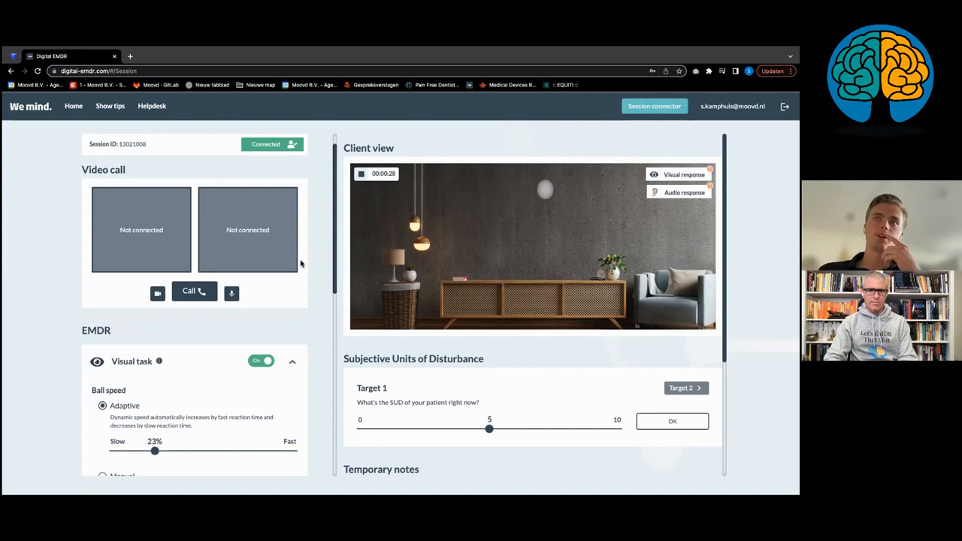
Step: Adjust the Ball speed slider while the visual task runs and browse its further settings
scroll("up", 3)
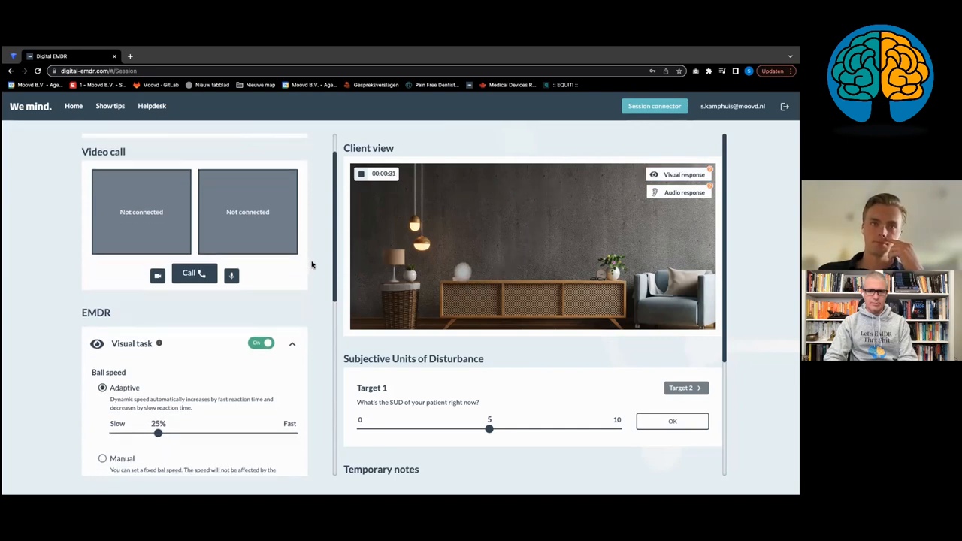
scroll("down", 3)
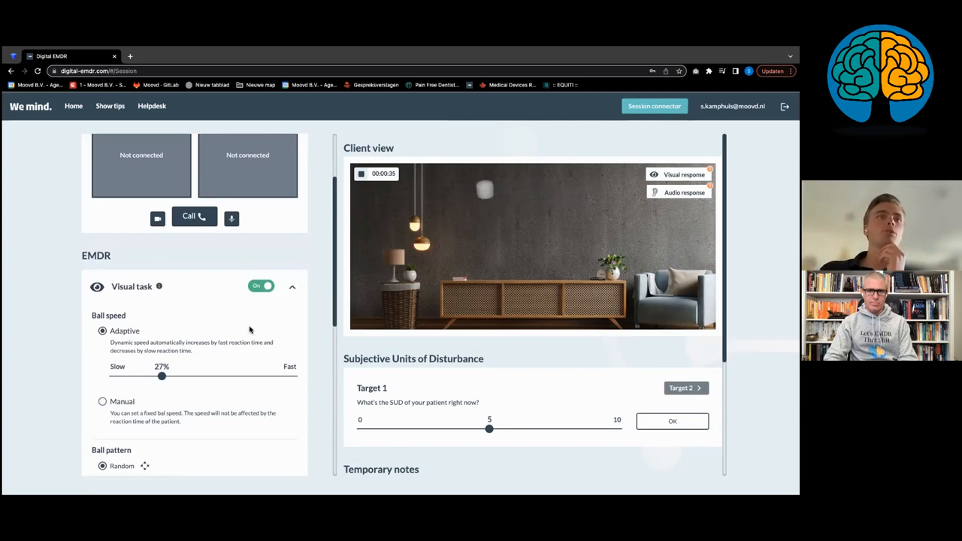
scroll("down", 3)
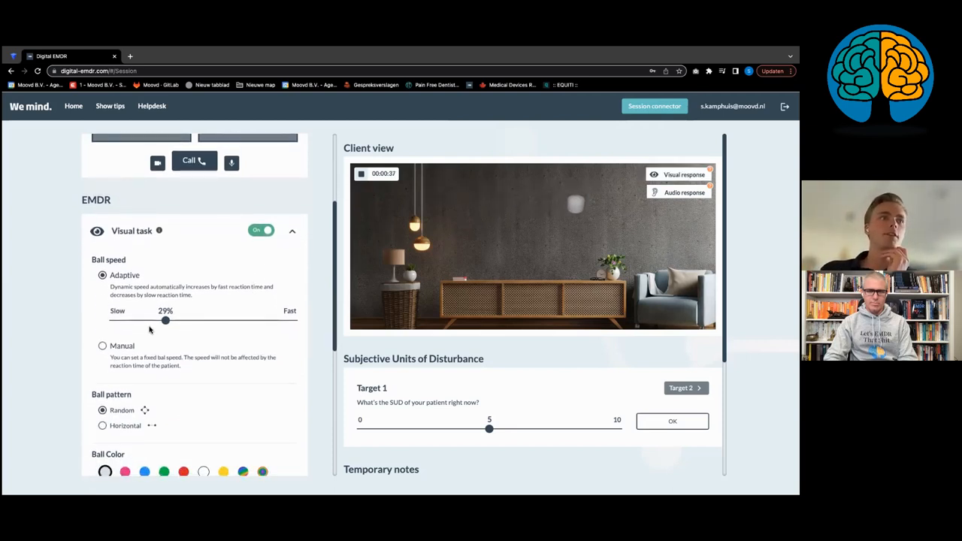
left_click_drag(165, 320, 167, 320)
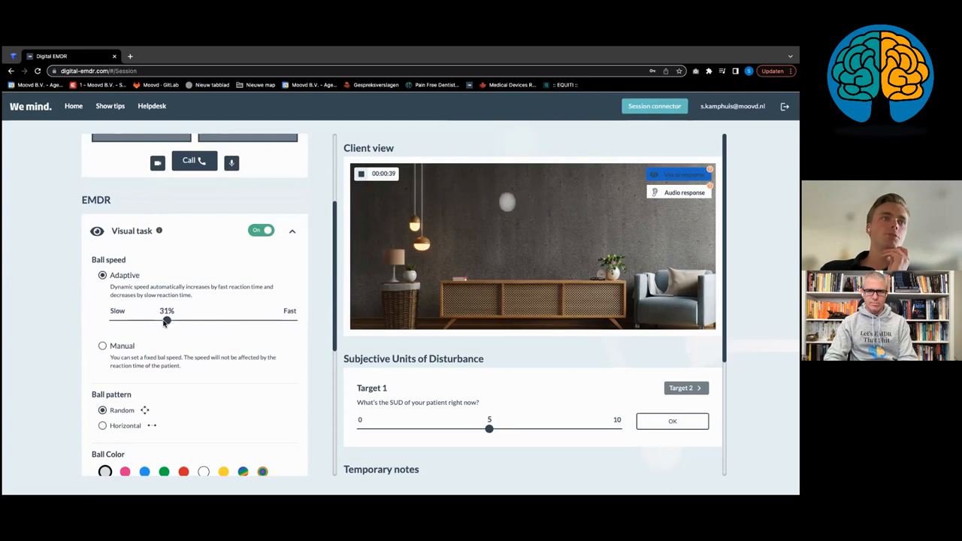
left_click_drag(166, 320, 172, 320)
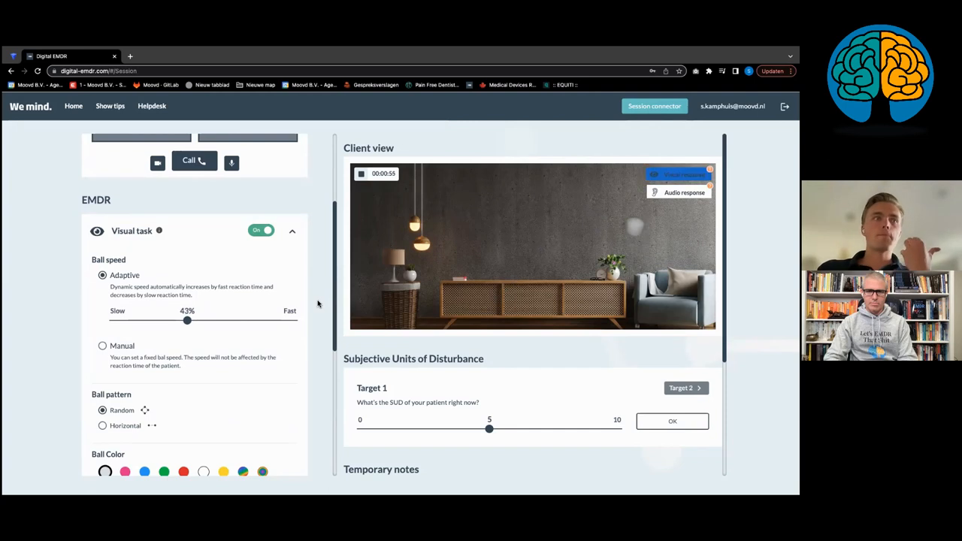
scroll("down", 3)
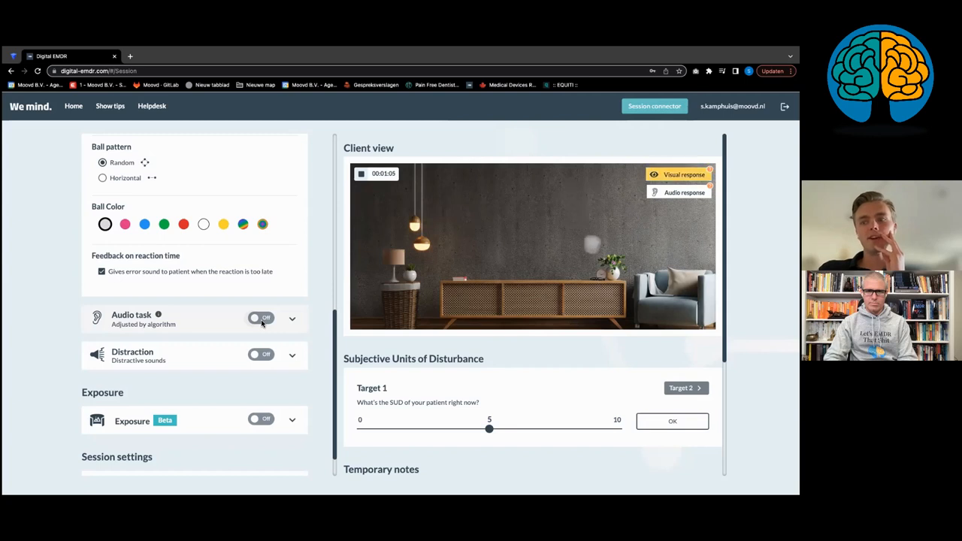
Step: Switch on the audio task, raise ball speed to about 75% and choose the multicolour ball
left_click(262, 317)
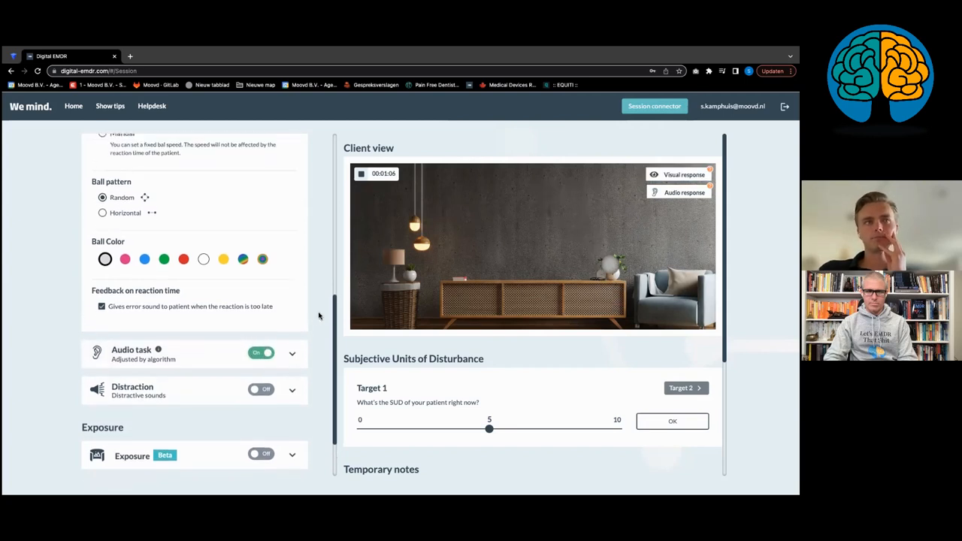
scroll("up", 3)
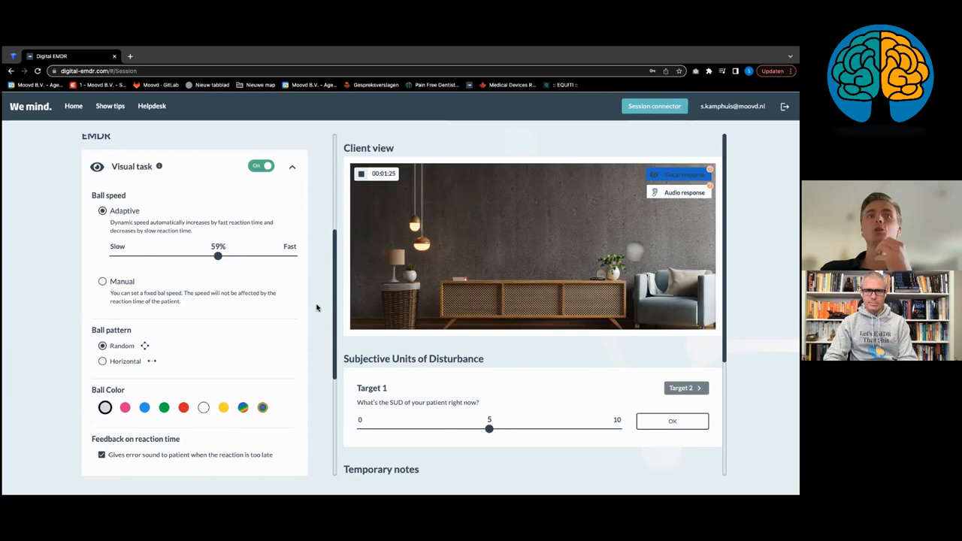
scroll("down", 3)
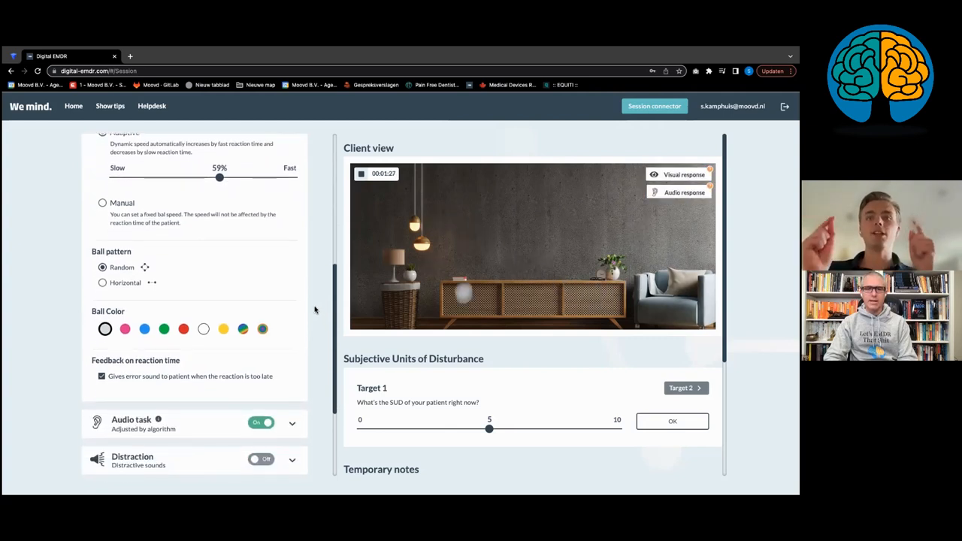
left_click(676, 174)
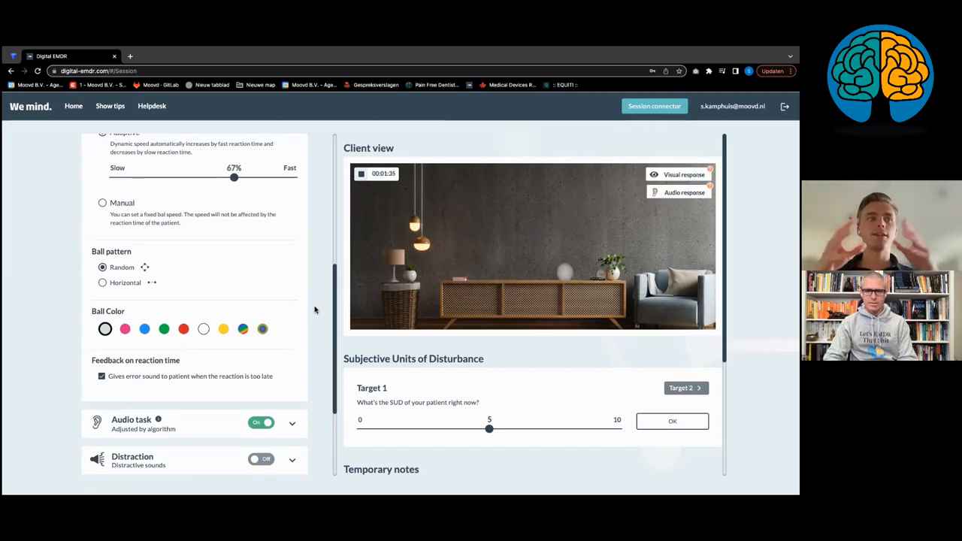
scroll("up", 3)
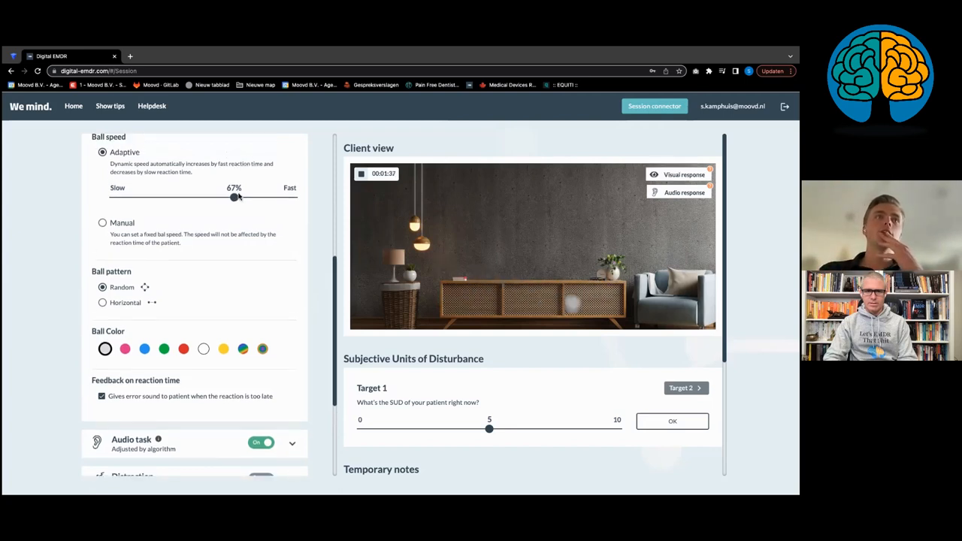
left_click_drag(235, 196, 238, 205)
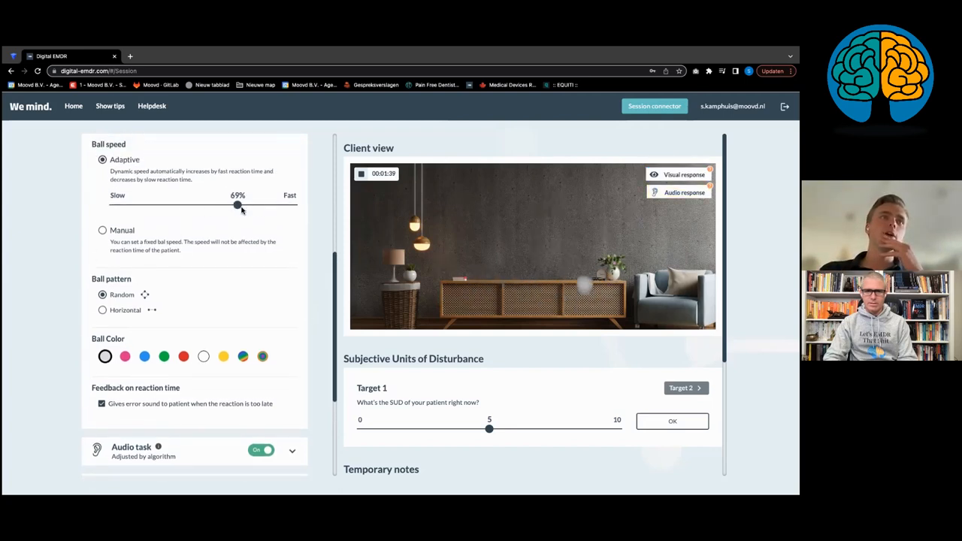
left_click_drag(238, 204, 244, 205)
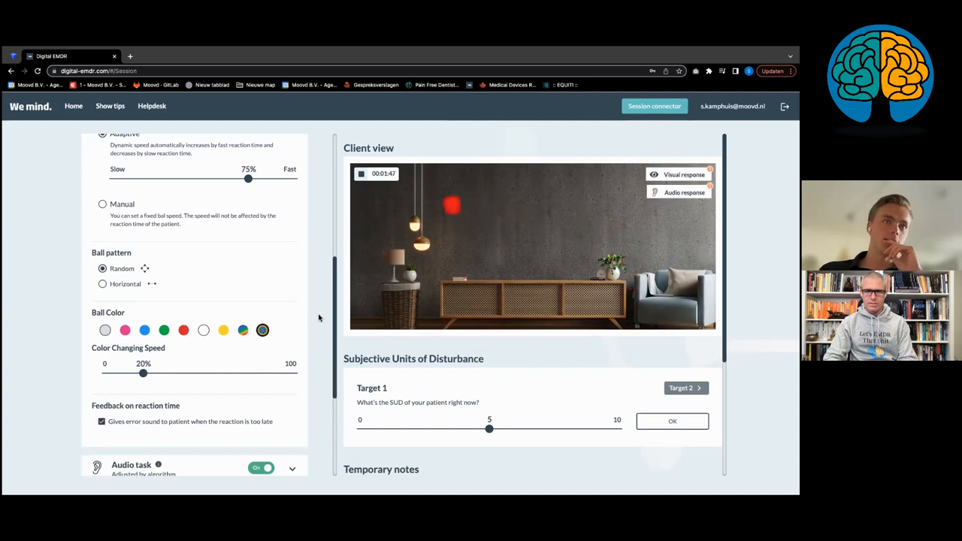
Step: Set colour-changing speed to 51% and switch on the Distraction sounds toggle
scroll("up", 3)
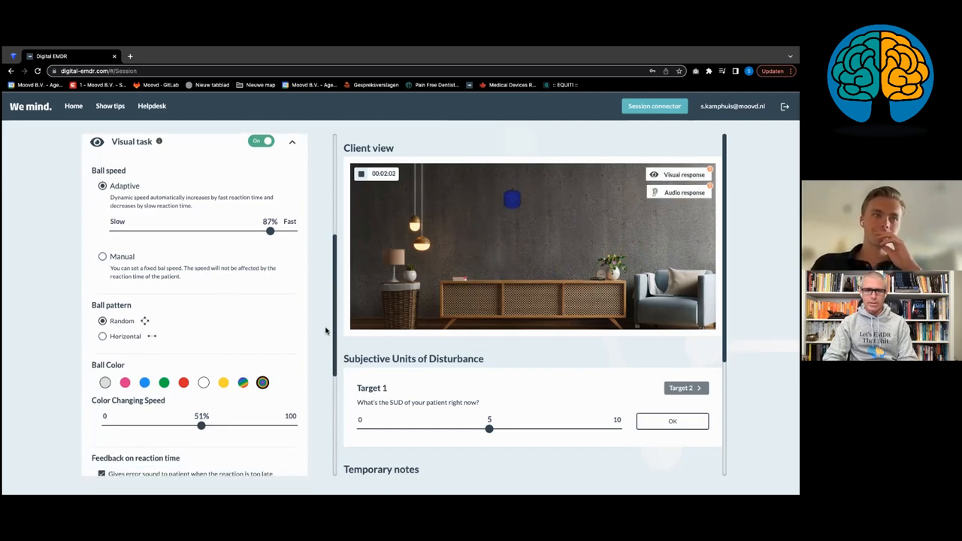
scroll("down", 3)
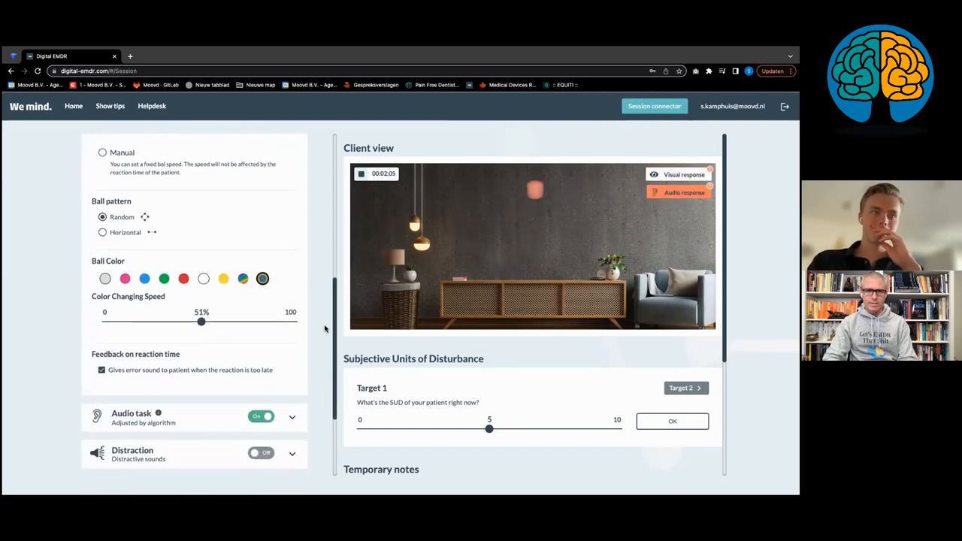
left_click(262, 452)
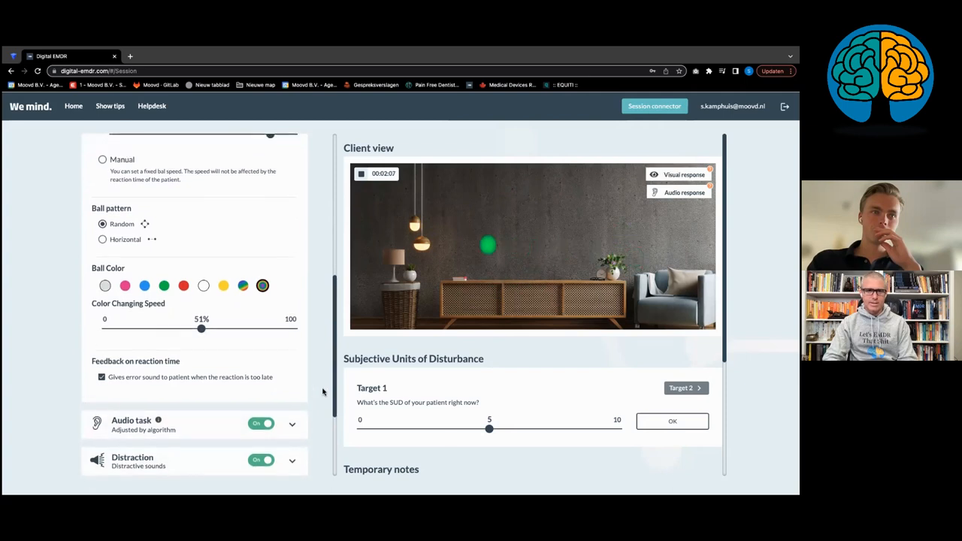
scroll("up", 3)
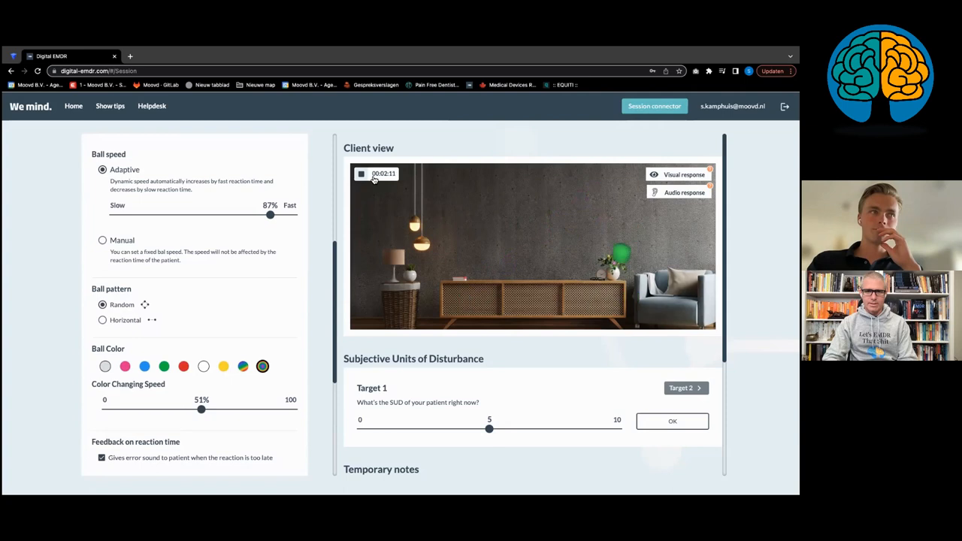
Step: Stop the running visual task from the Client view
left_click(361, 175)
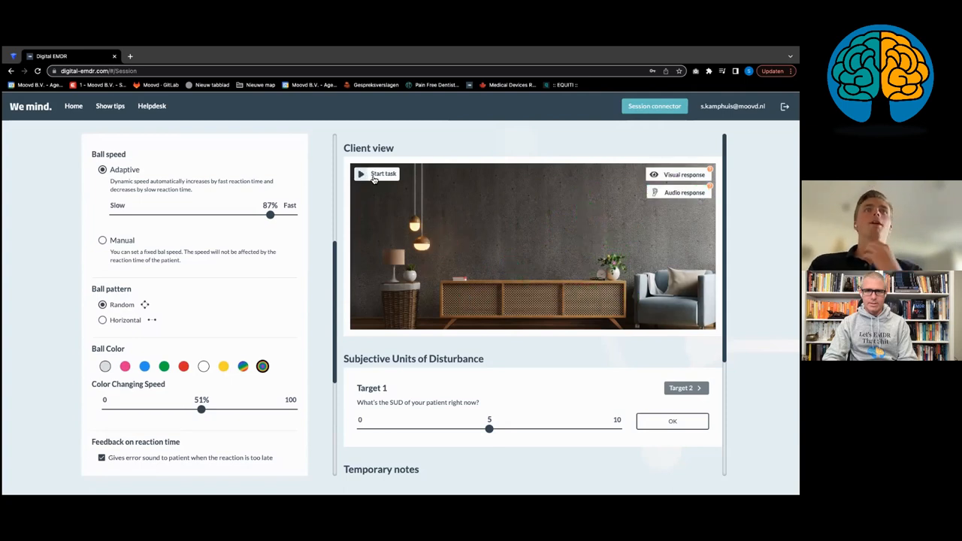
mouse_move(323, 178)
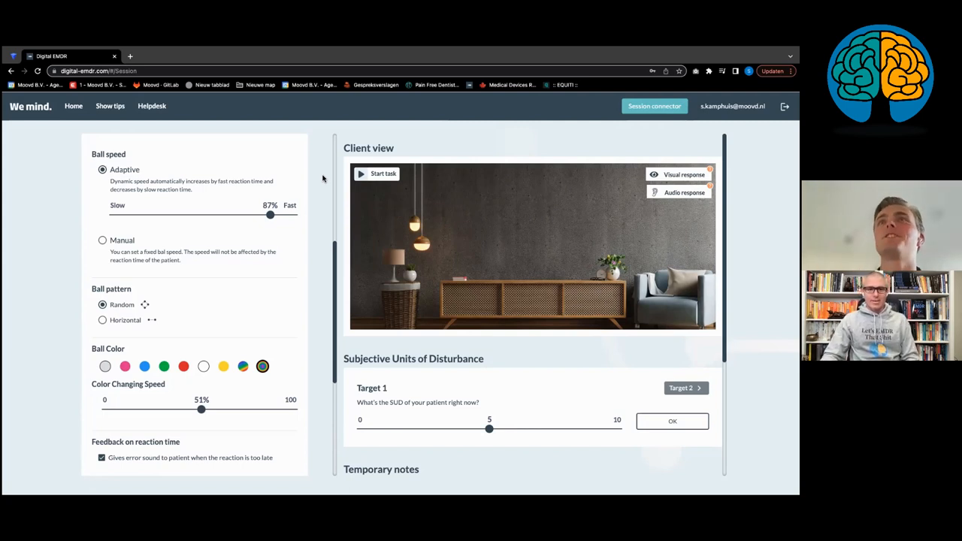
mouse_move(3, 250)
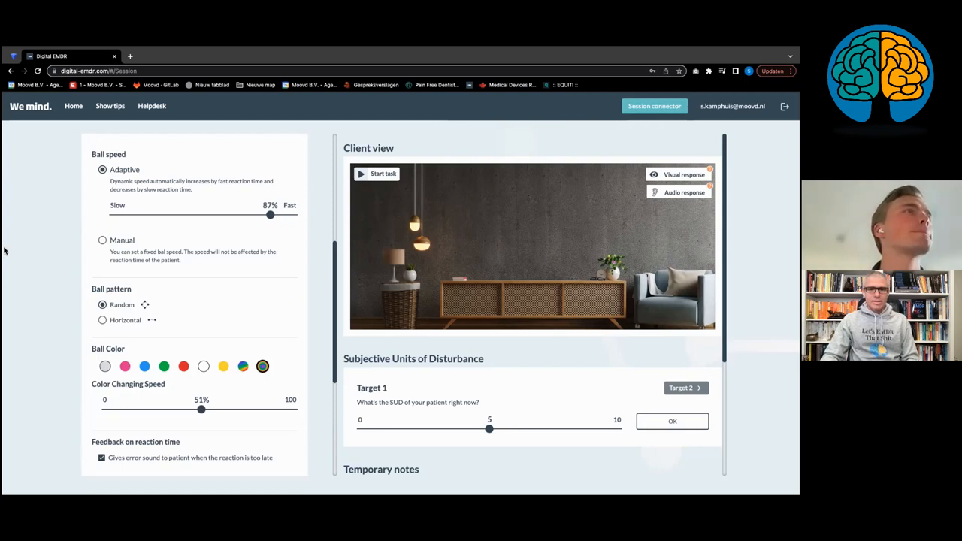
mouse_move(342, 228)
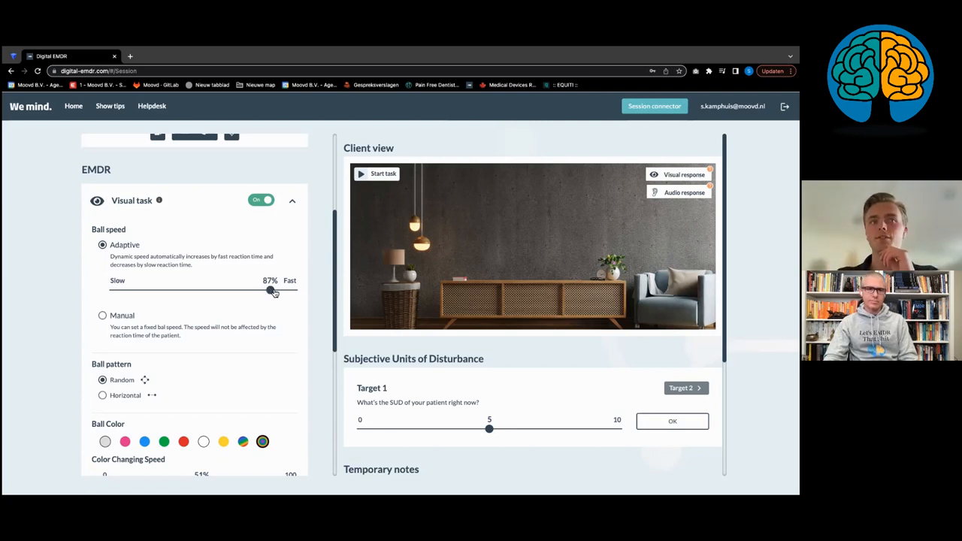
mouse_move(276, 298)
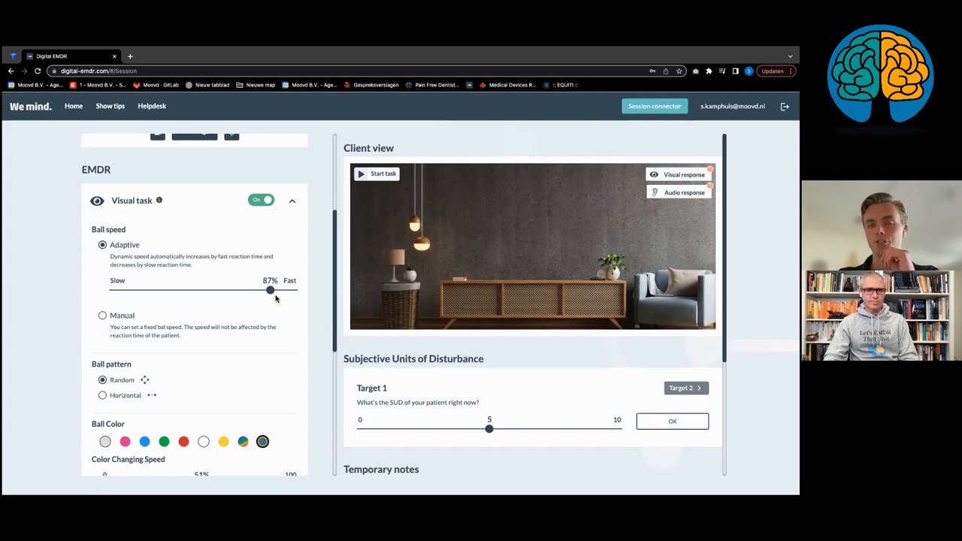
mouse_move(262, 293)
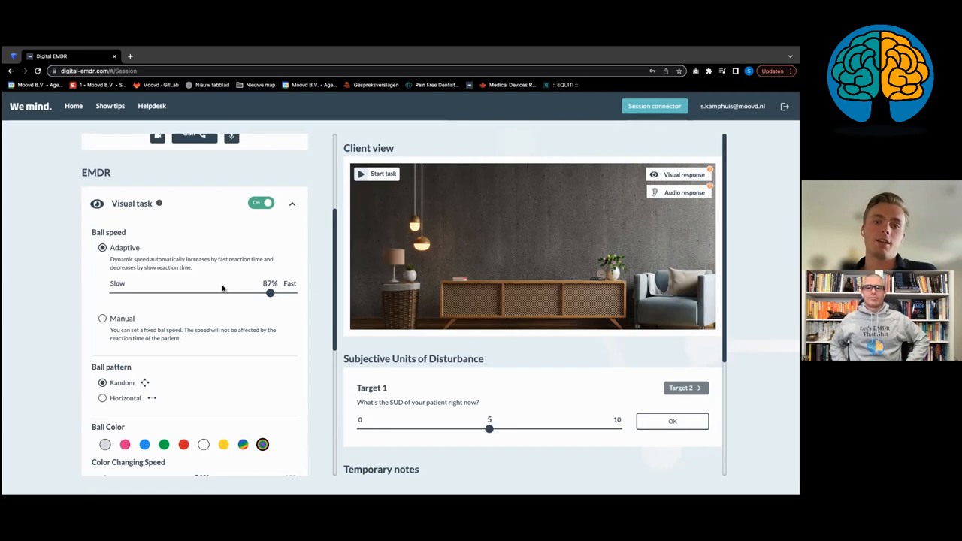
mouse_move(348, 282)
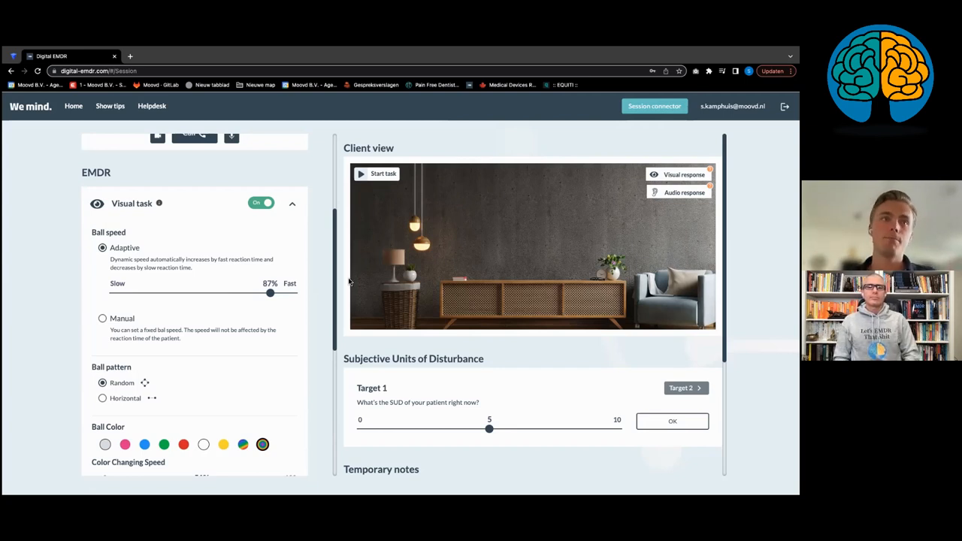
Step: Enter the test text 'jasdhfjkahsdfjhasdjkfh' in Temporary notes and return to the call controls
scroll("down", 3)
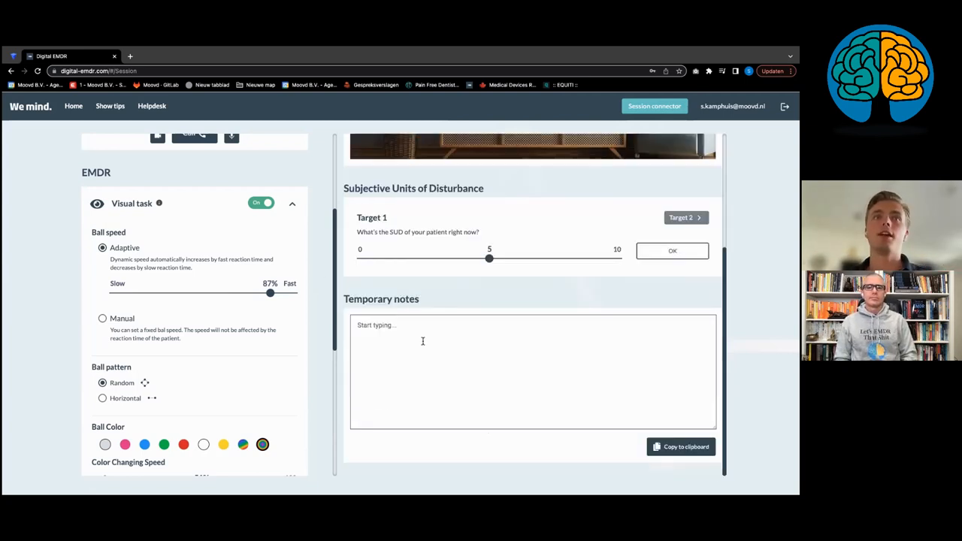
type("jasdhfjkahsdfjhasdjkfh")
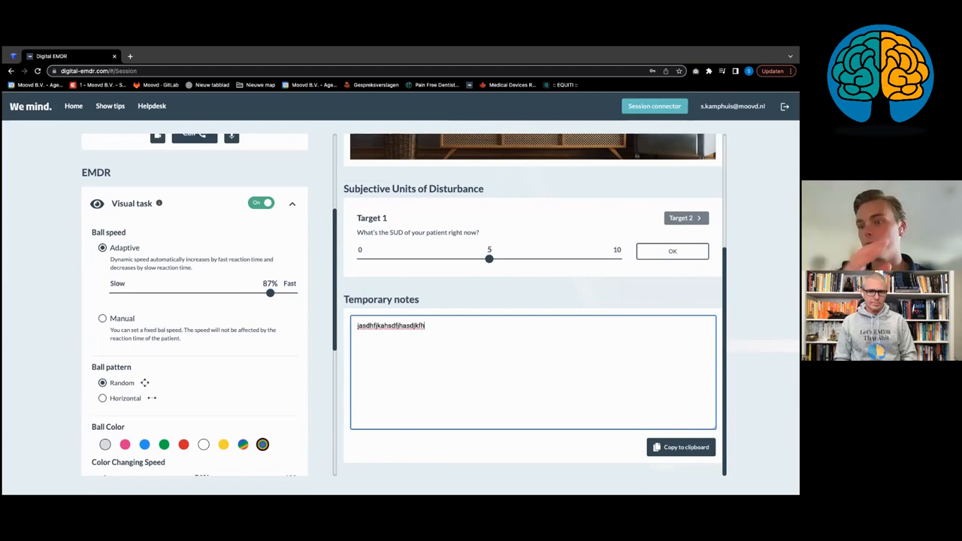
scroll("up", 3)
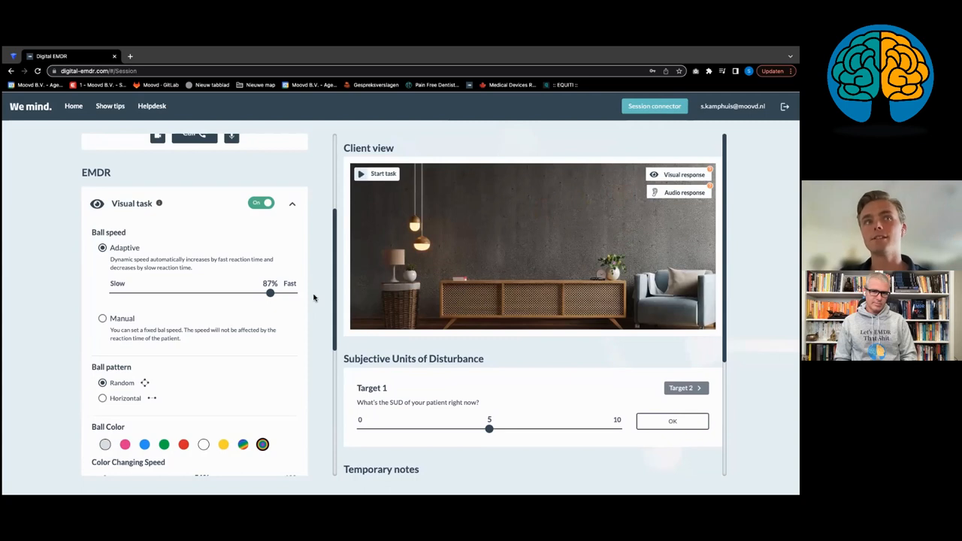
mouse_move(324, 295)
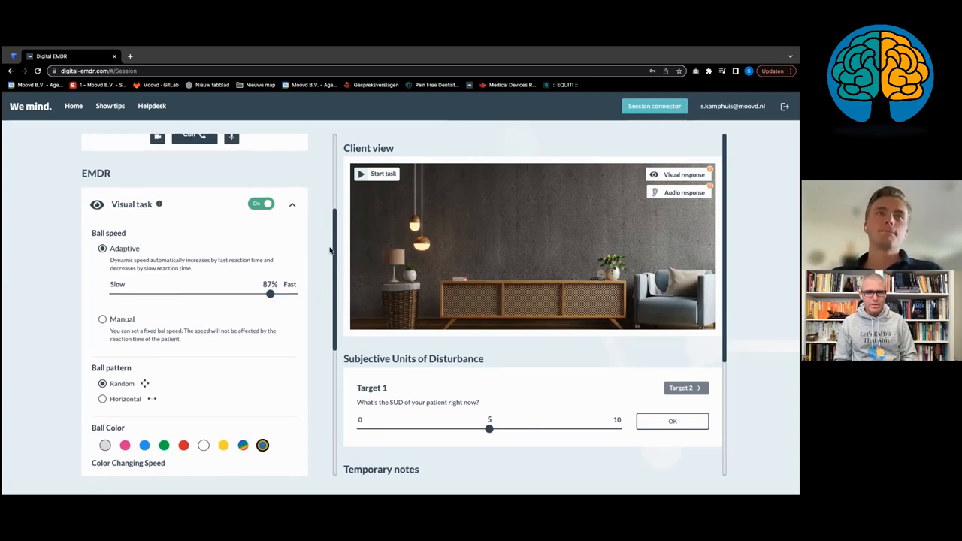
scroll("up", 3)
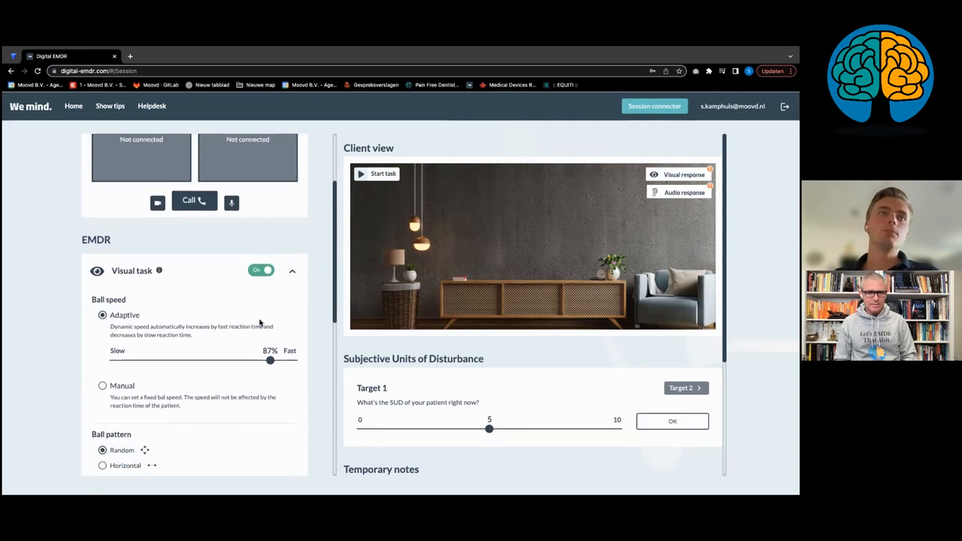
Step: Register two more SUD scores for Target 1 with the slider and add test text to the notes
left_click(291, 271)
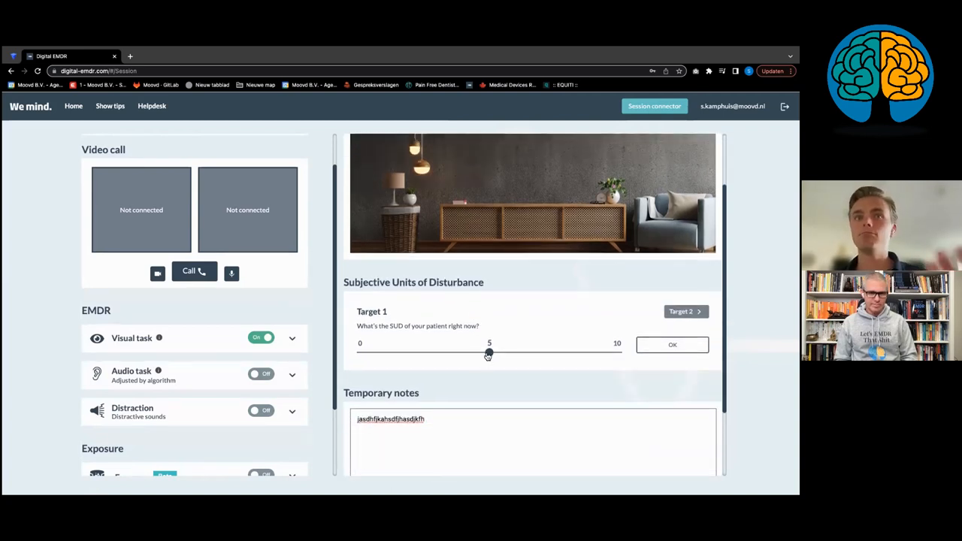
left_click_drag(489, 351, 616, 352)
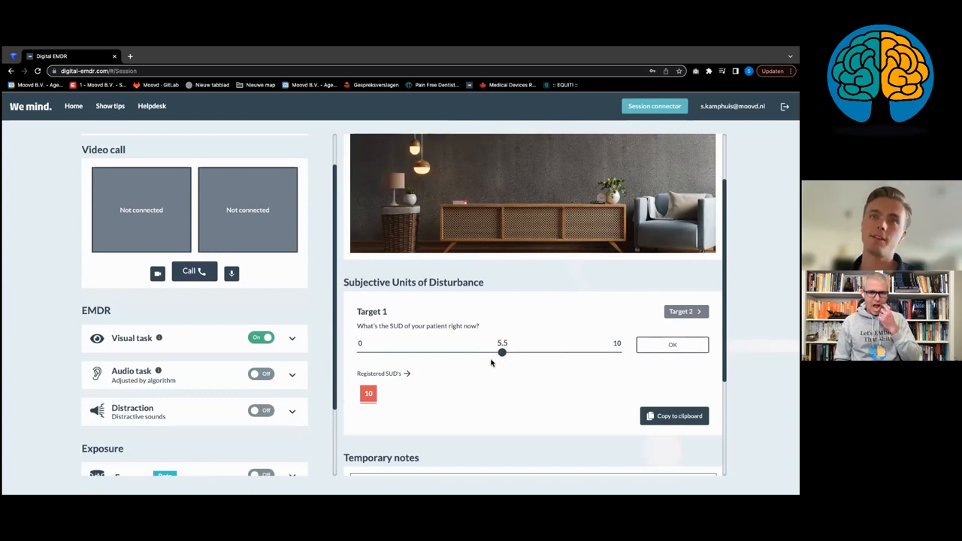
left_click_drag(502, 352, 373, 352)
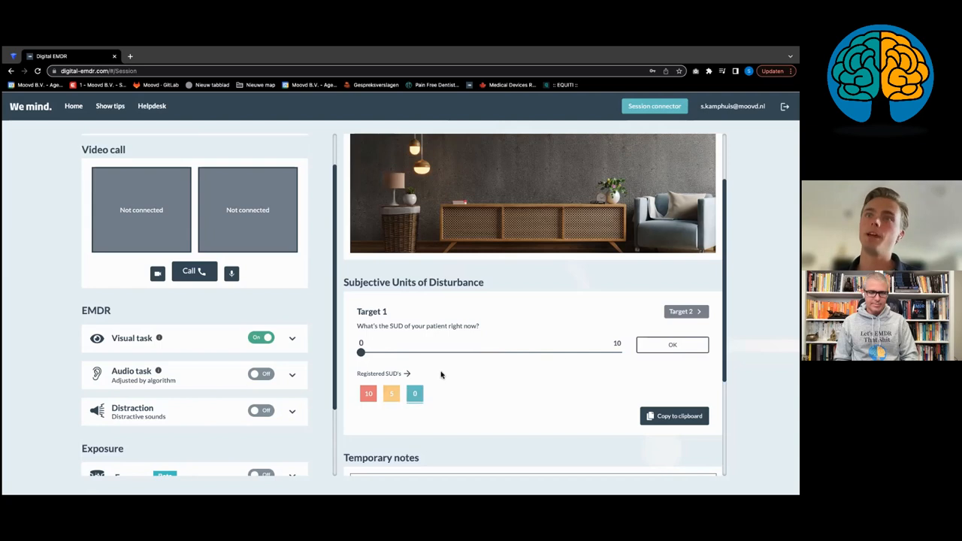
type("jasdhfjkahsdfjhasdjidskfh")
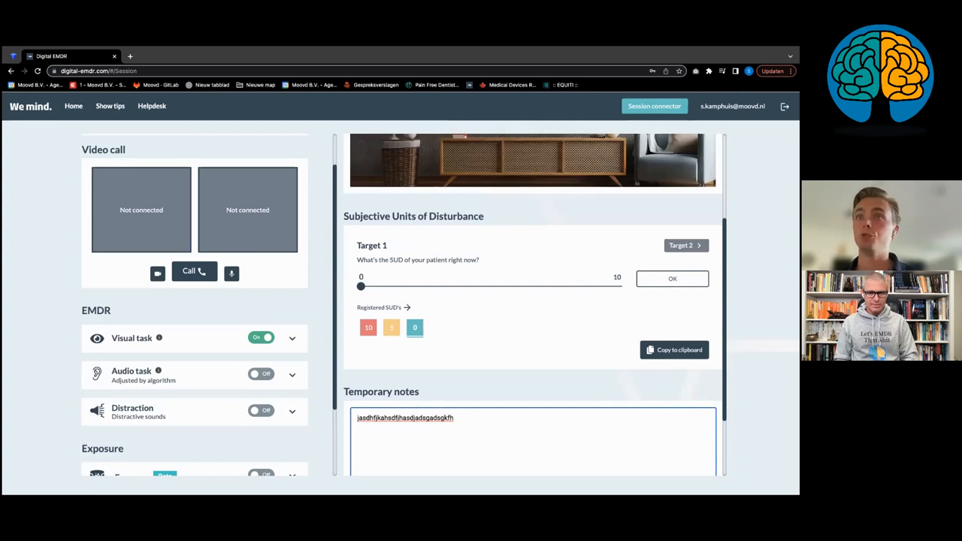
Step: Register a SUD score of 1 for Target 2 and add '[Target 2] 7 - 1' to the notes
left_click(685, 245)
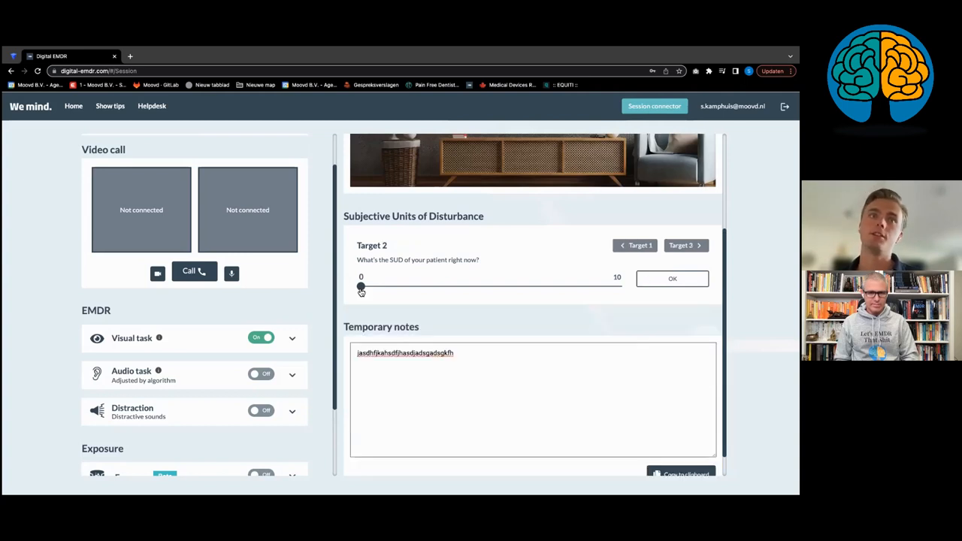
left_click_drag(361, 285, 541, 286)
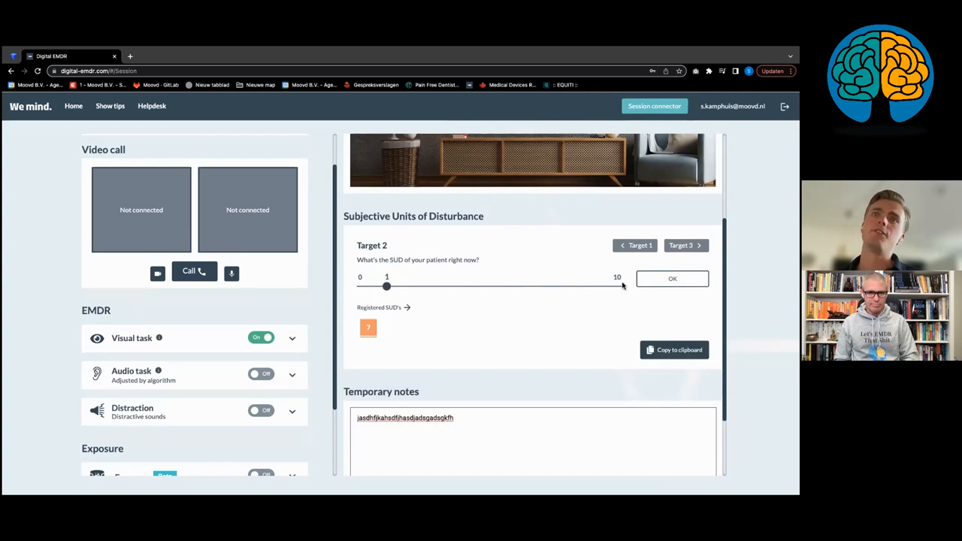
left_click(672, 278)
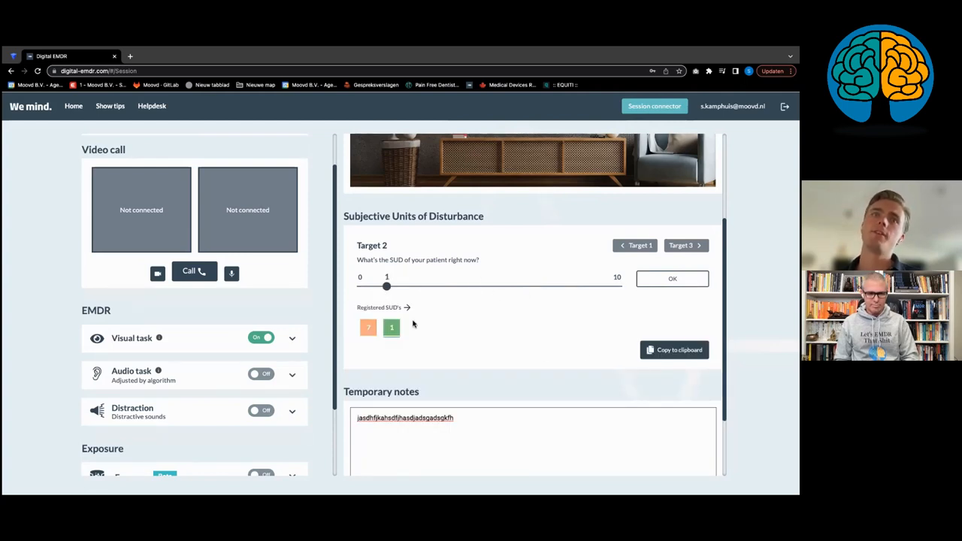
scroll("down", 3)
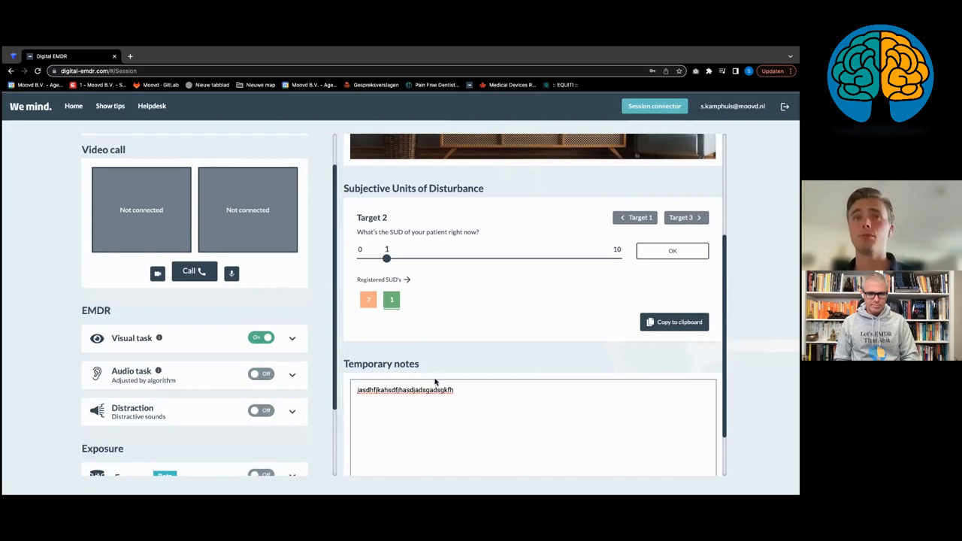
left_click(673, 322)
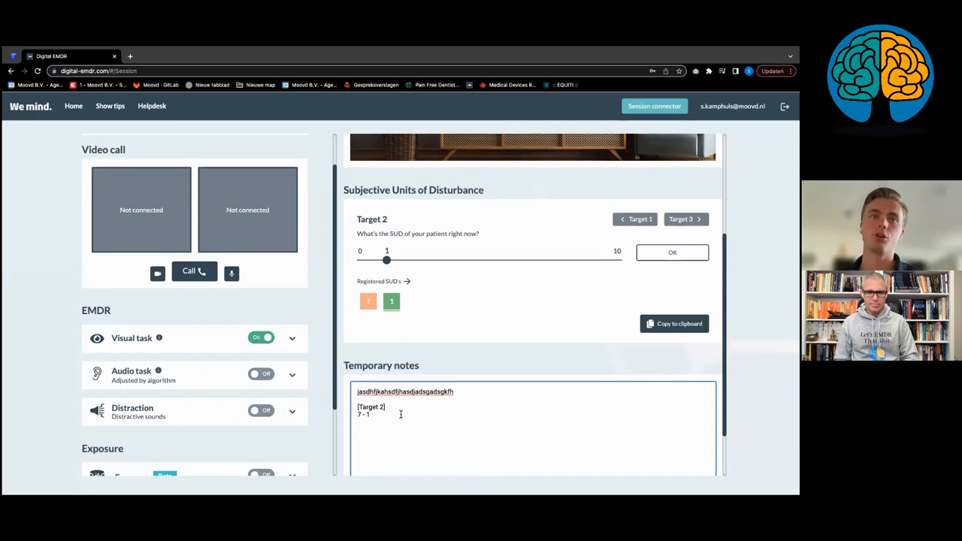
scroll("down", 3)
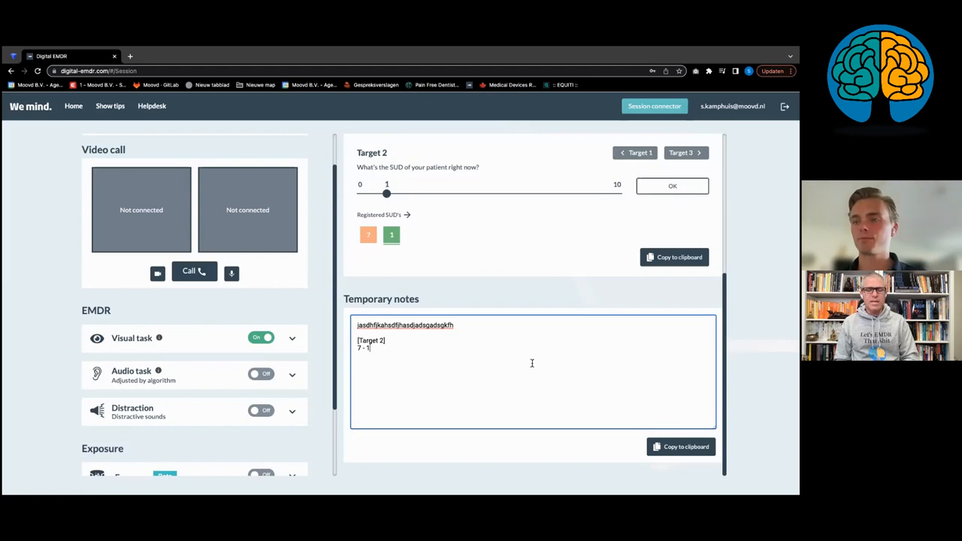
scroll("up", 3)
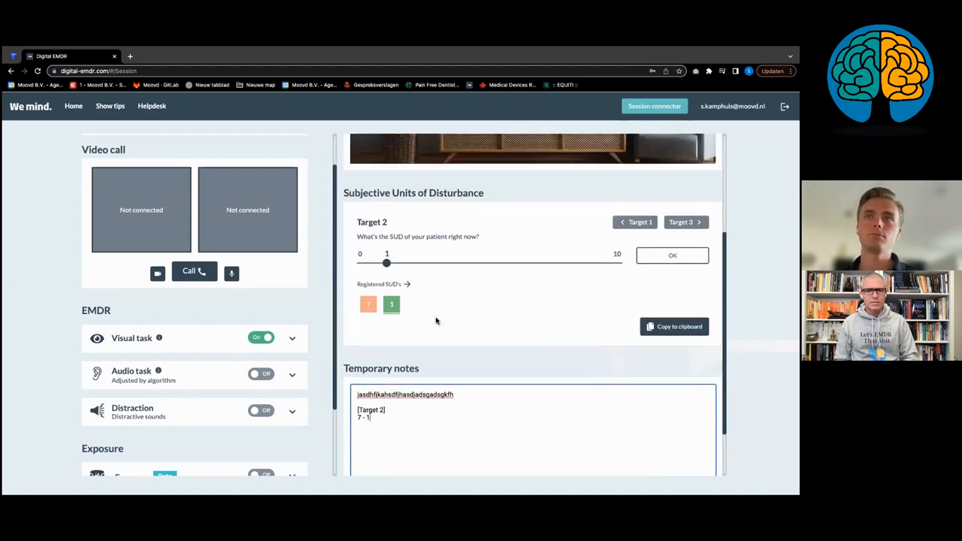
scroll("up", 3)
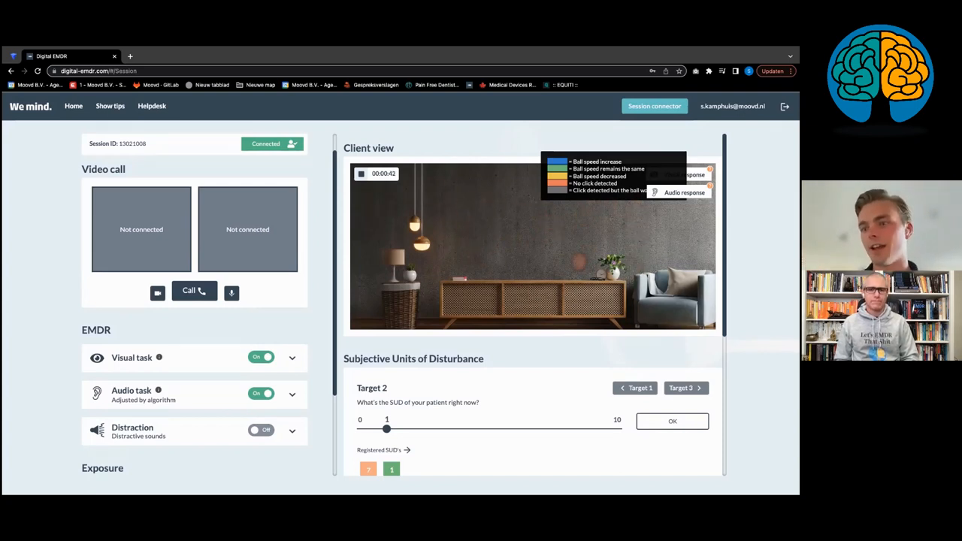
Step: Reveal the visual task's Adaptive ball speed setting, then fold the settings away again
left_click(291, 357)
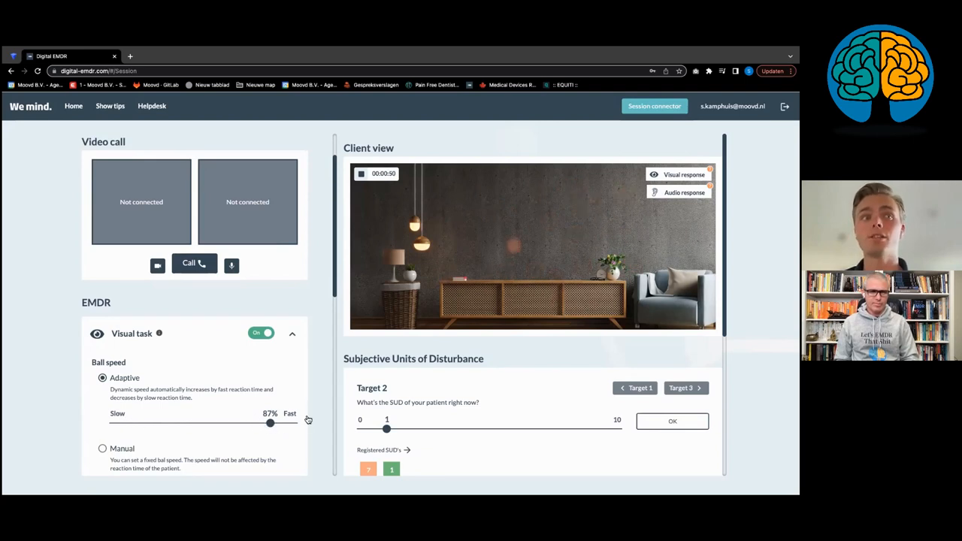
mouse_move(308, 419)
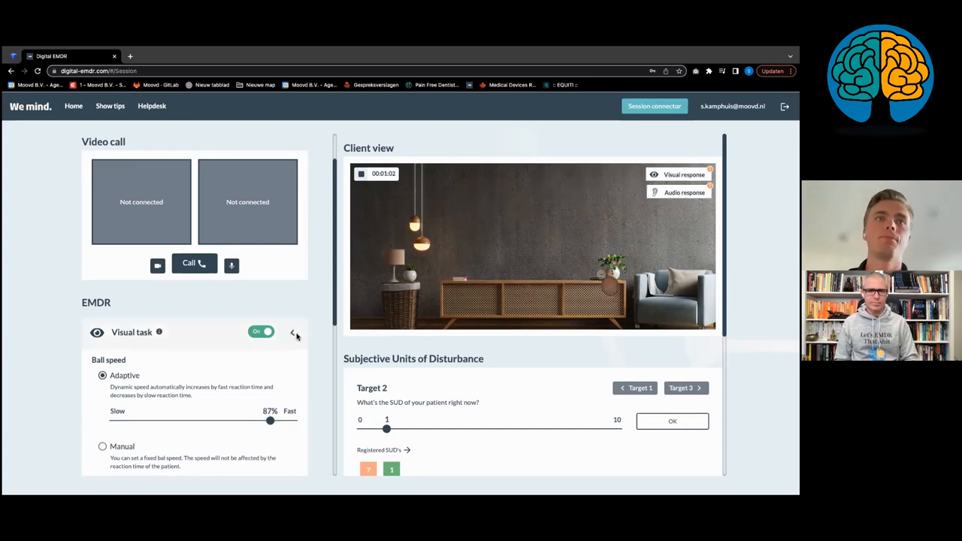
left_click(295, 332)
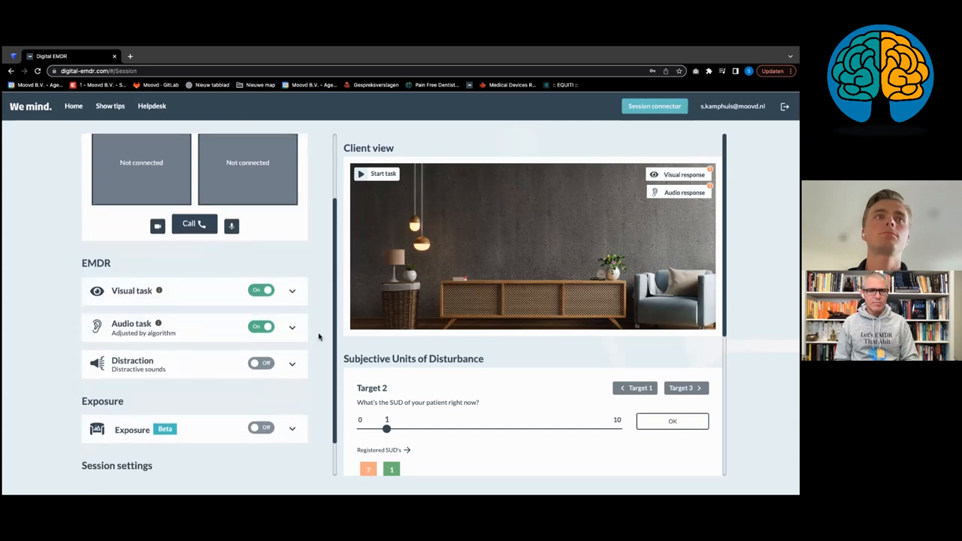
scroll("down", 3)
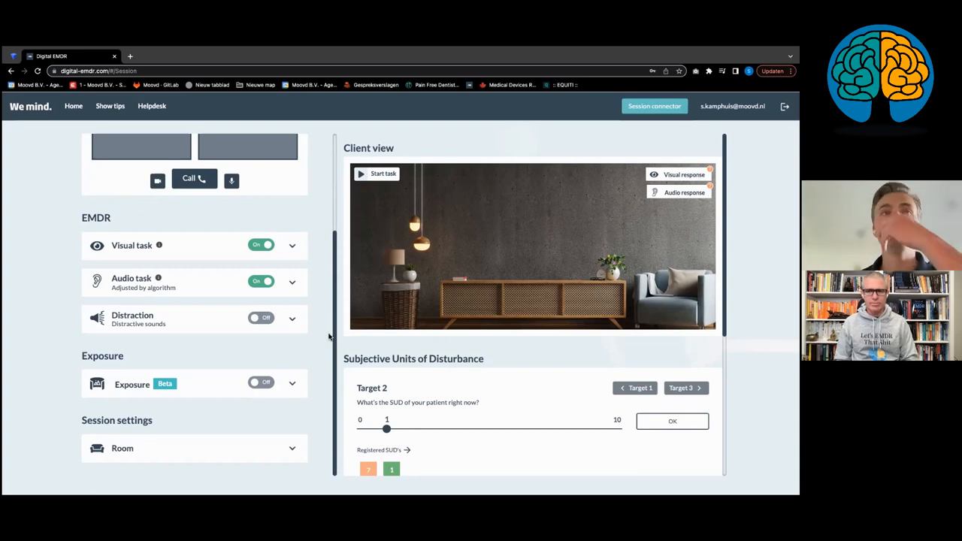
mouse_move(306, 316)
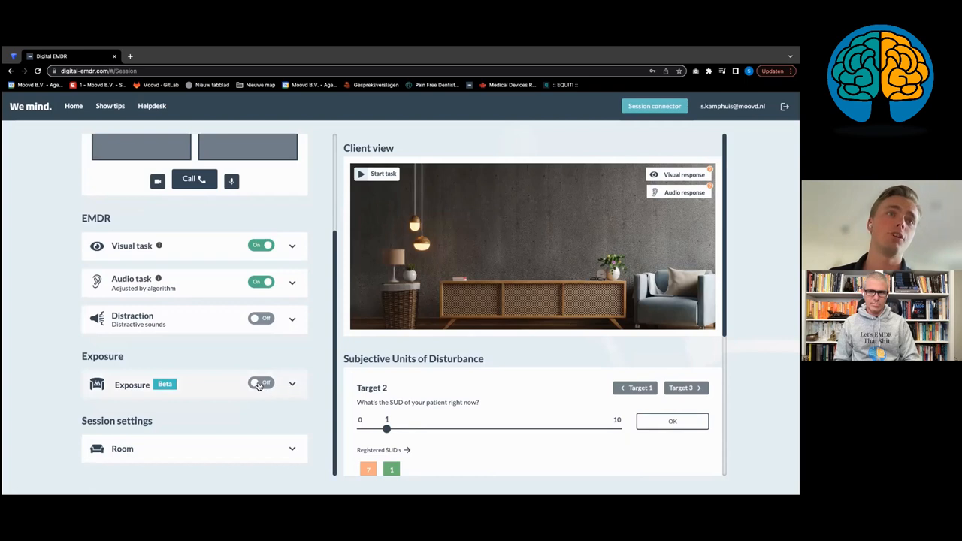
Step: Switch the Exposure module on and bring the Moovd media library into view
left_click(292, 385)
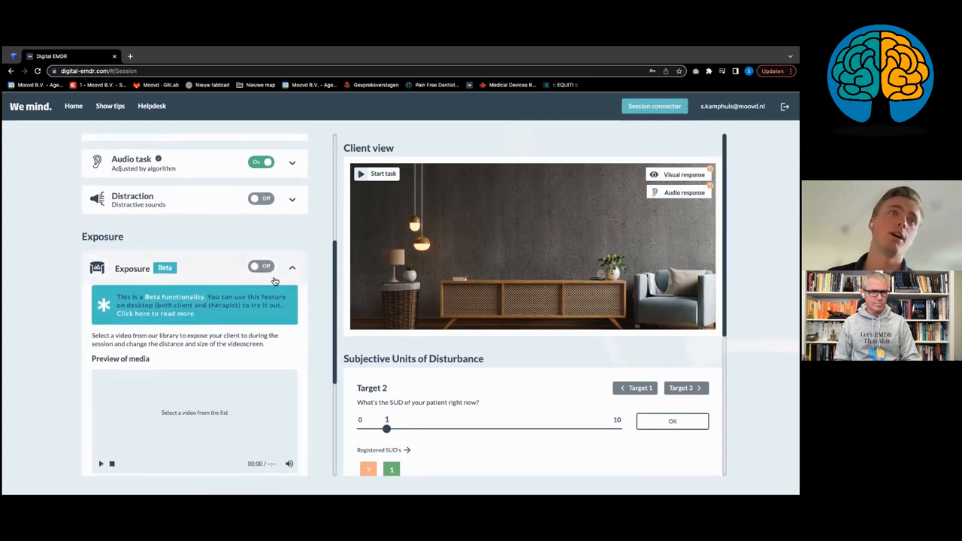
left_click(261, 267)
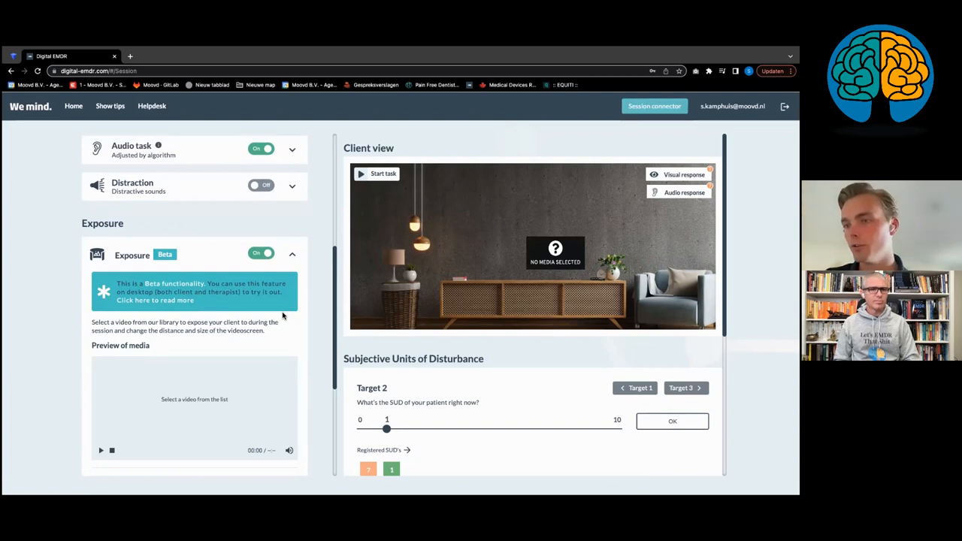
scroll("down", 3)
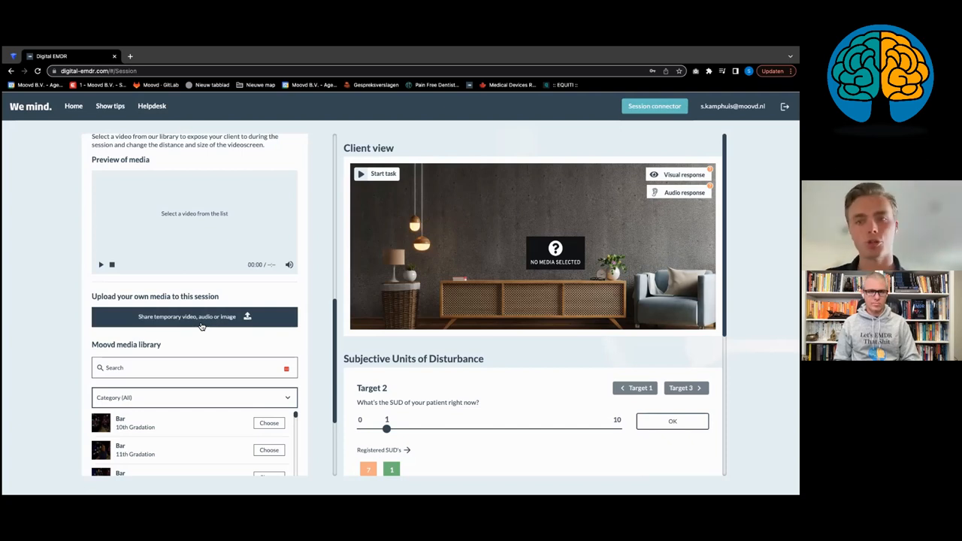
mouse_move(149, 322)
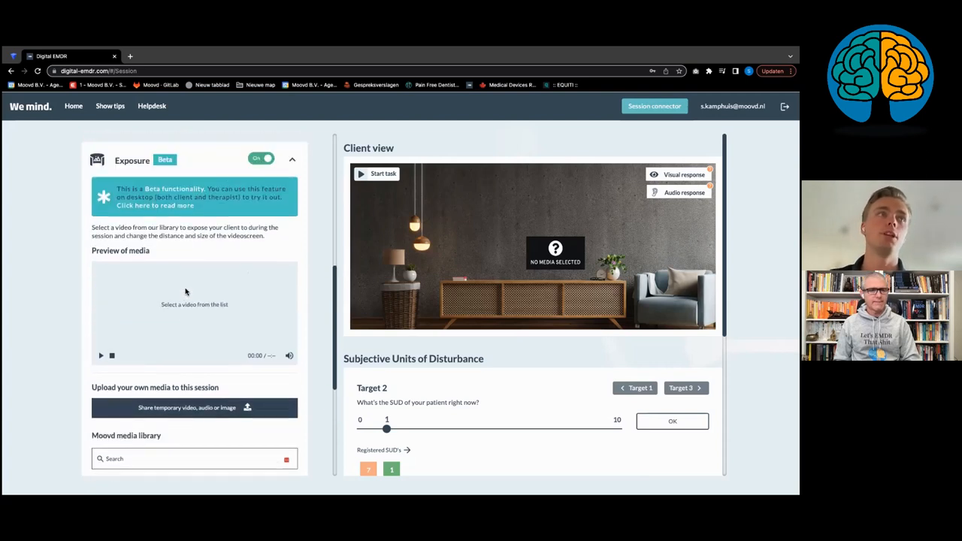
scroll("down", 3)
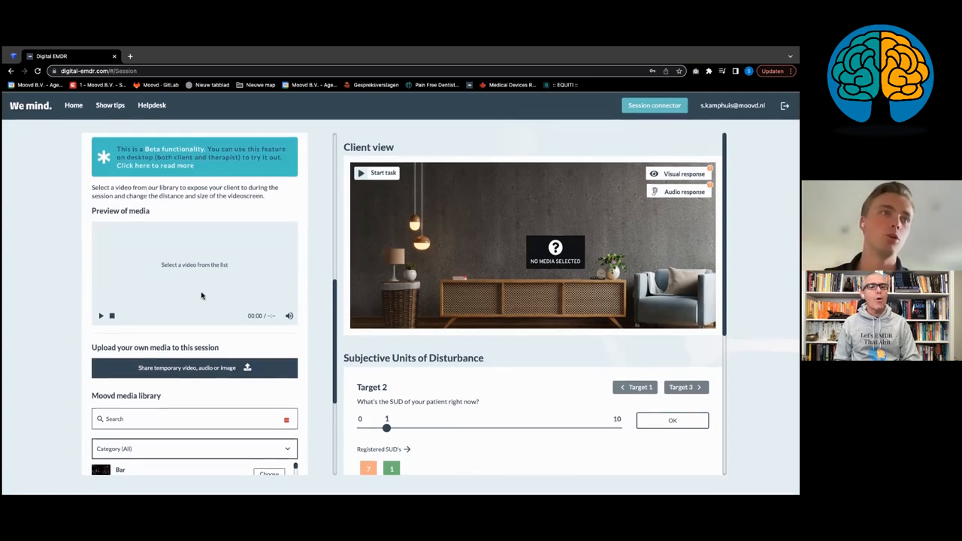
scroll("down", 3)
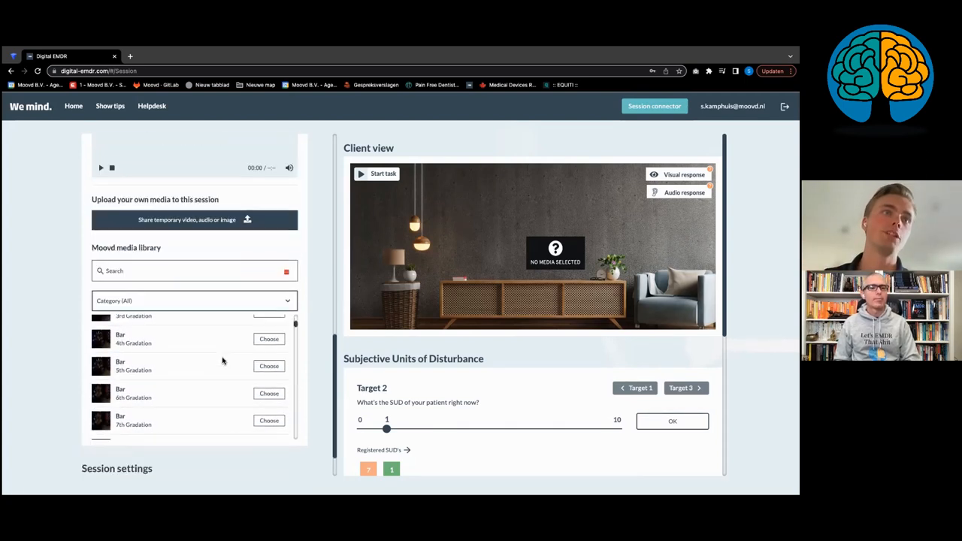
scroll("down", 3)
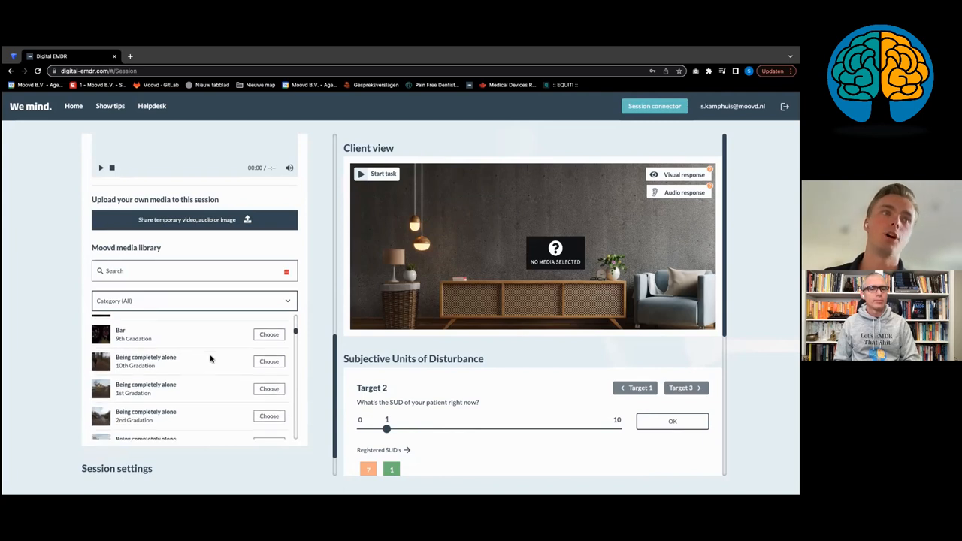
scroll("down", 3)
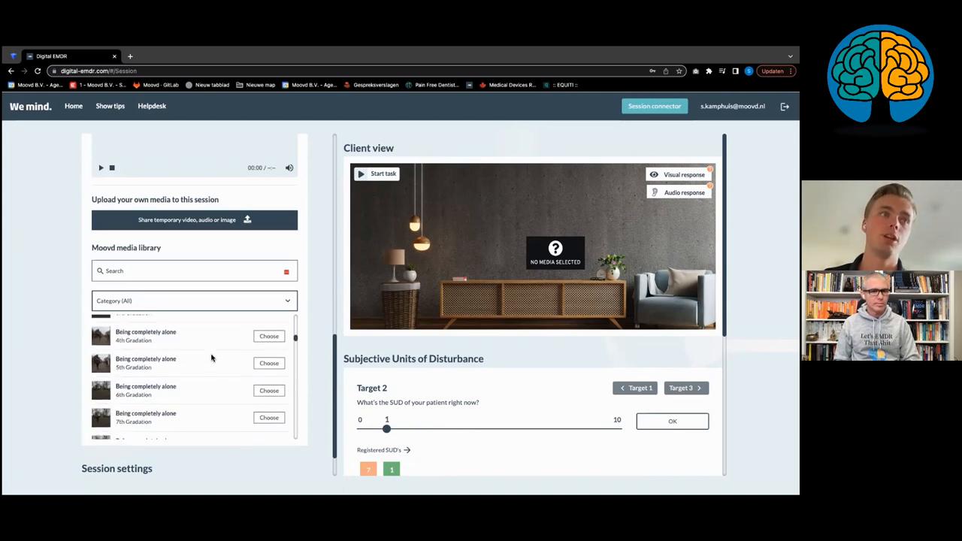
scroll("down", 3)
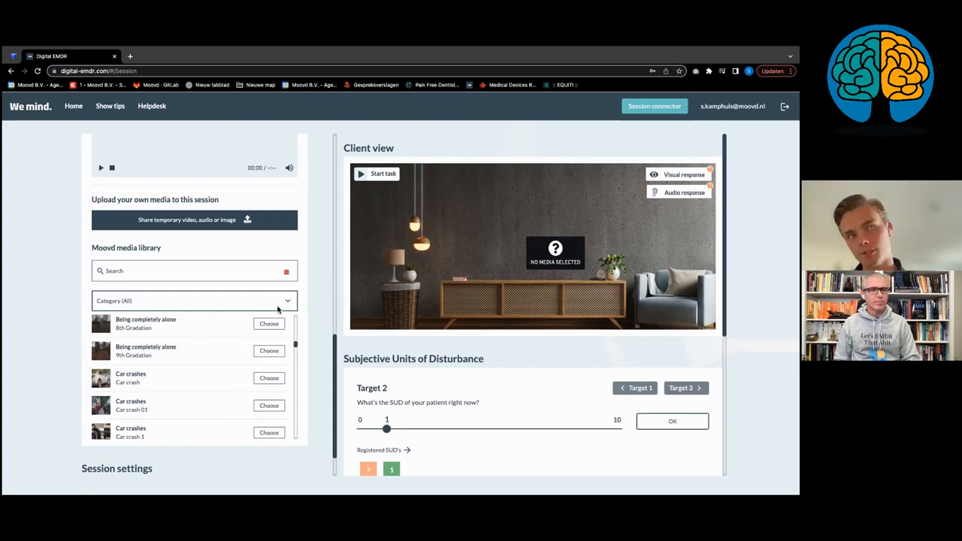
left_click(194, 301)
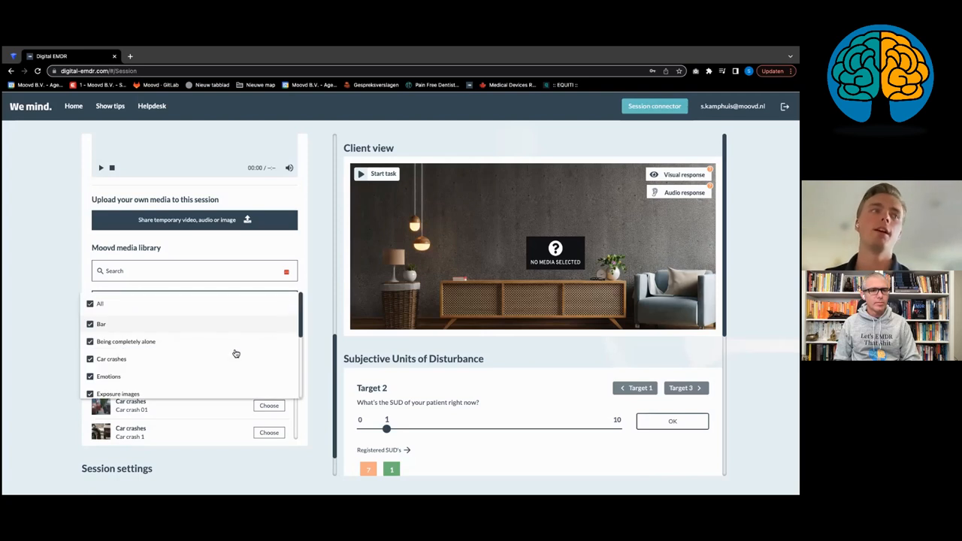
scroll("down", 3)
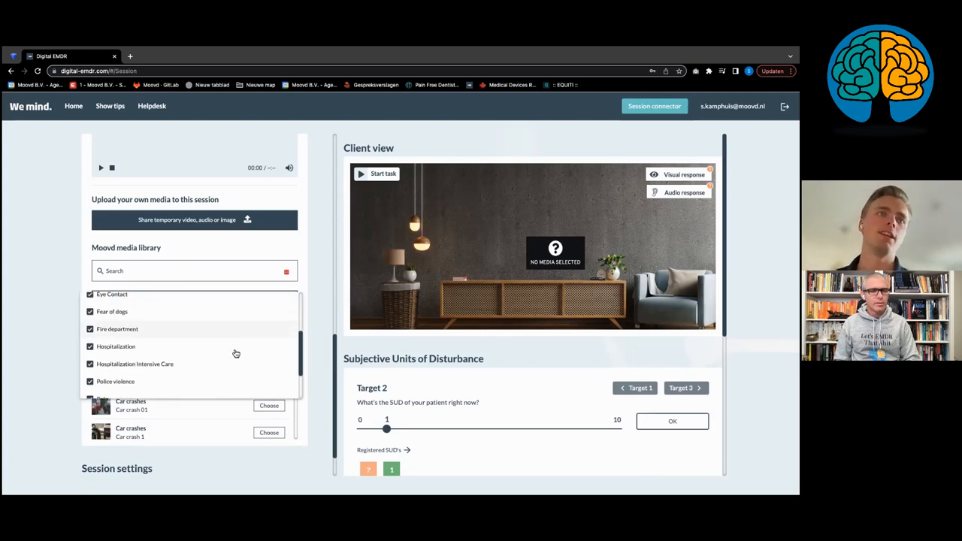
scroll("down", 3)
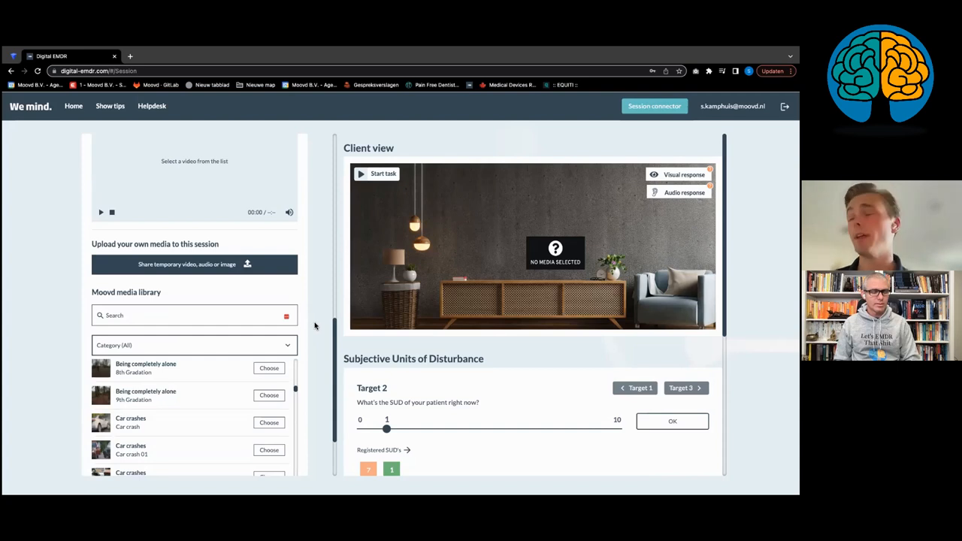
scroll("down", 3)
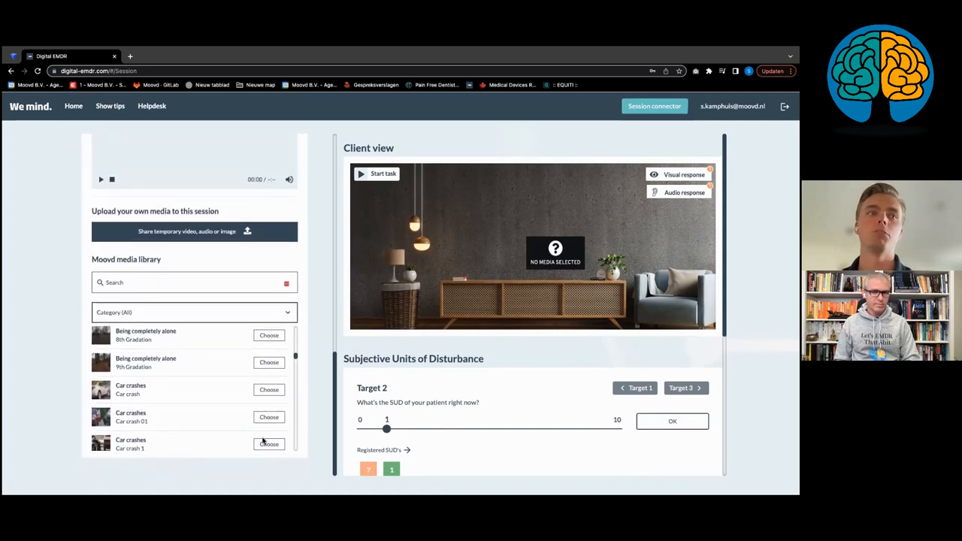
scroll("down", 3)
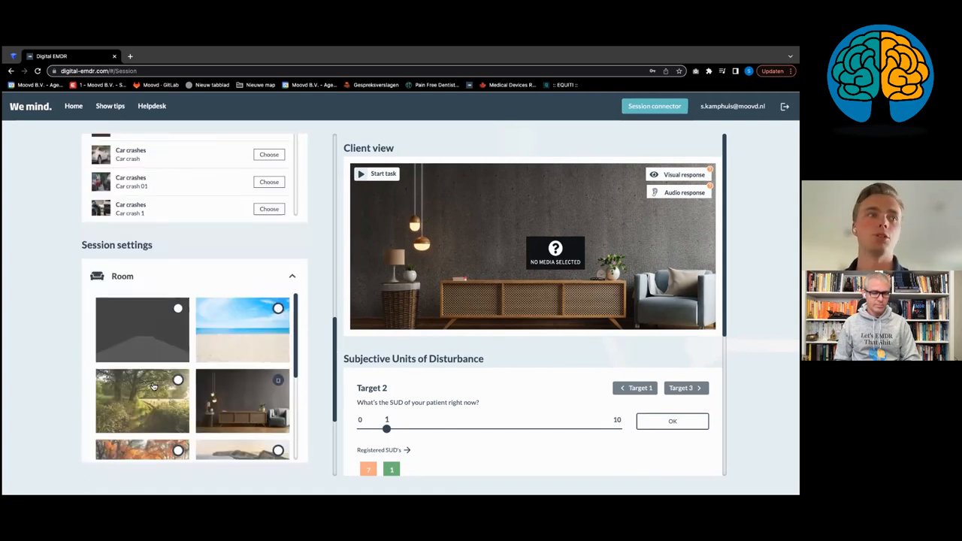